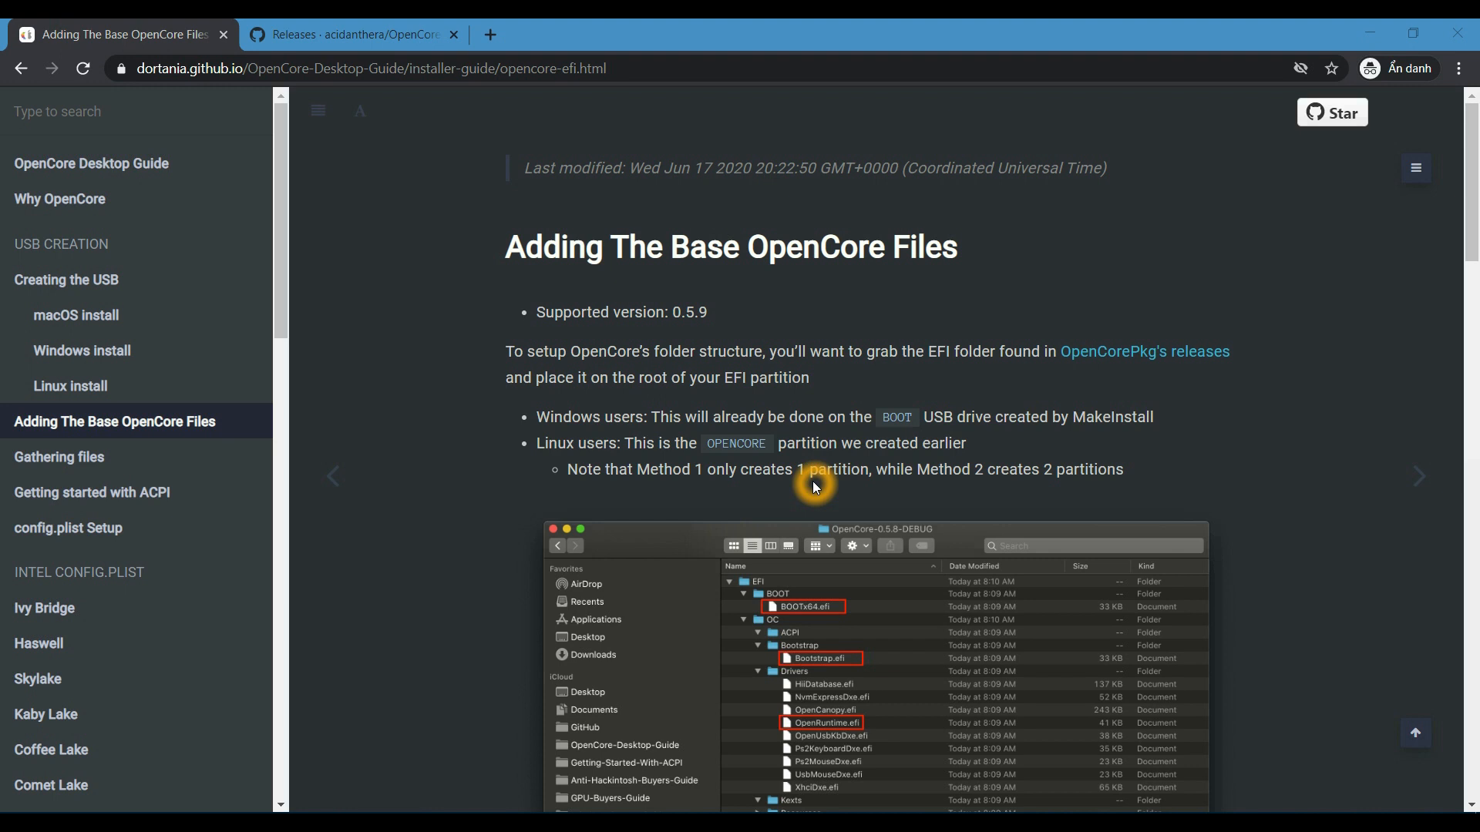
mouse_move(622, 387)
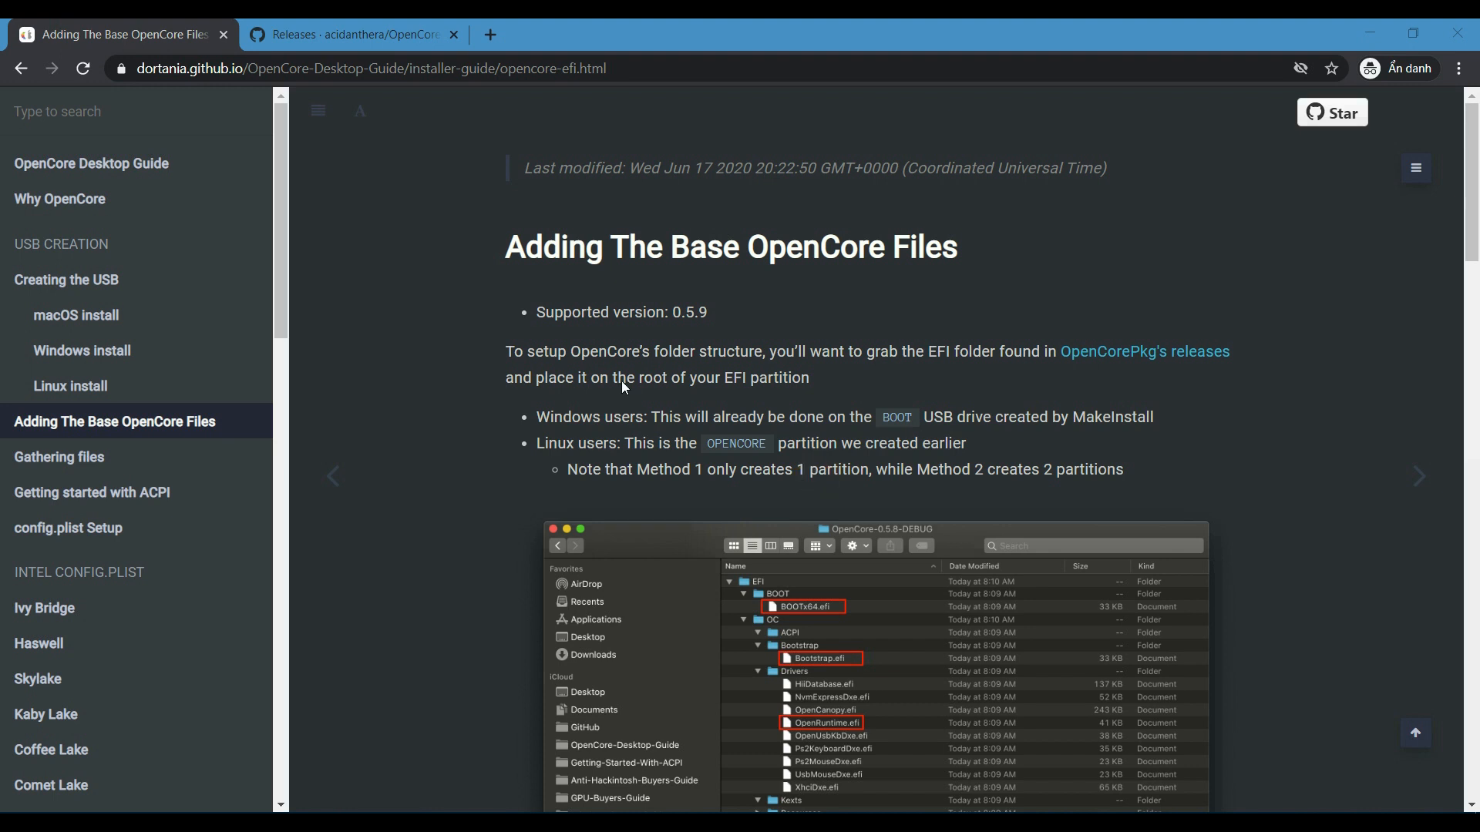
Follow the 'OpenCorePkg's releases' link from the Adding The Base OpenCore Files section
left_click(350, 34)
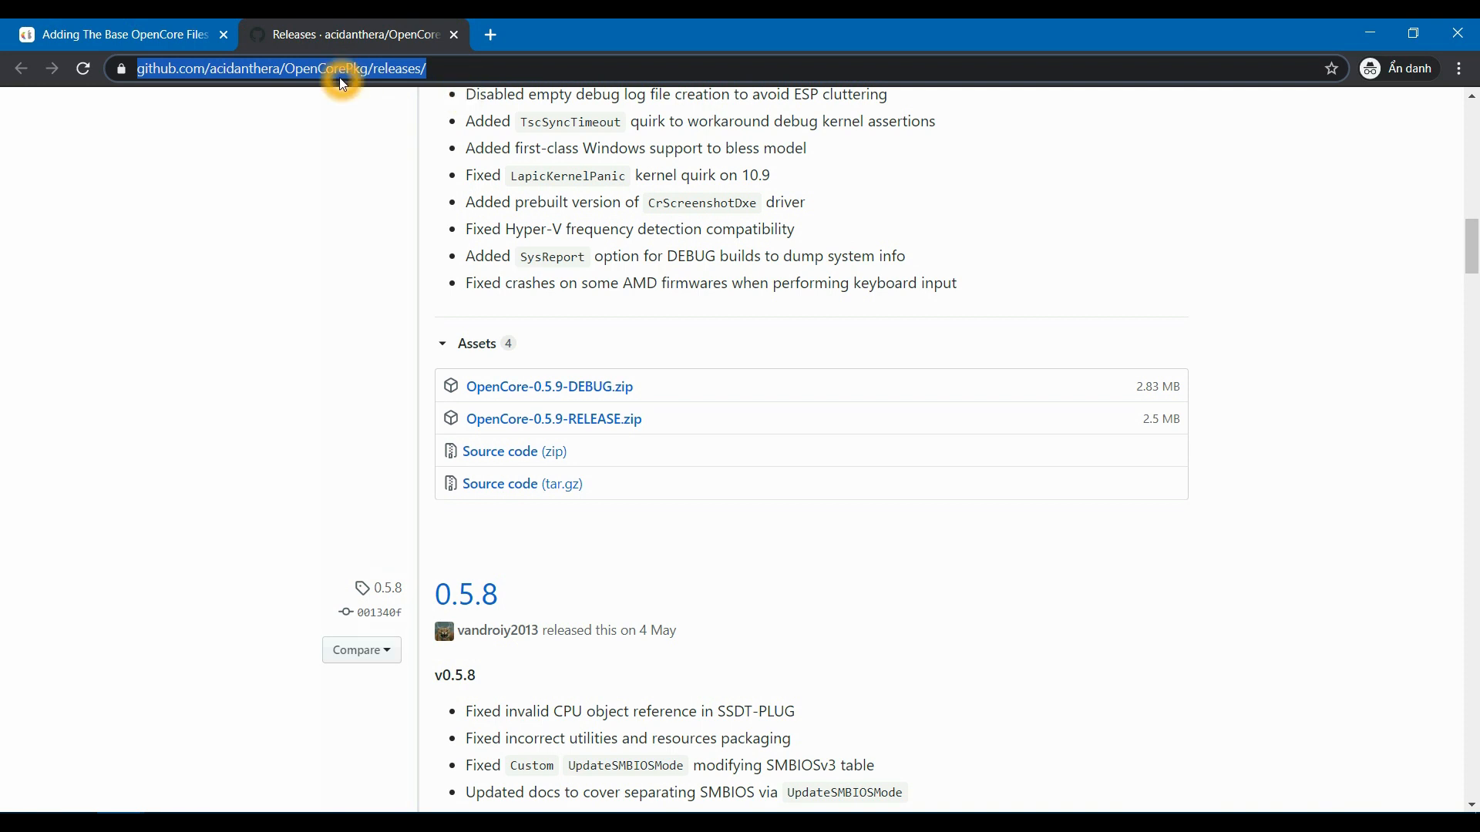
Save OpenCore-0.5.9-RELEASE.zip from the 0.5.9 release assets into Downloads
left_click(83, 68)
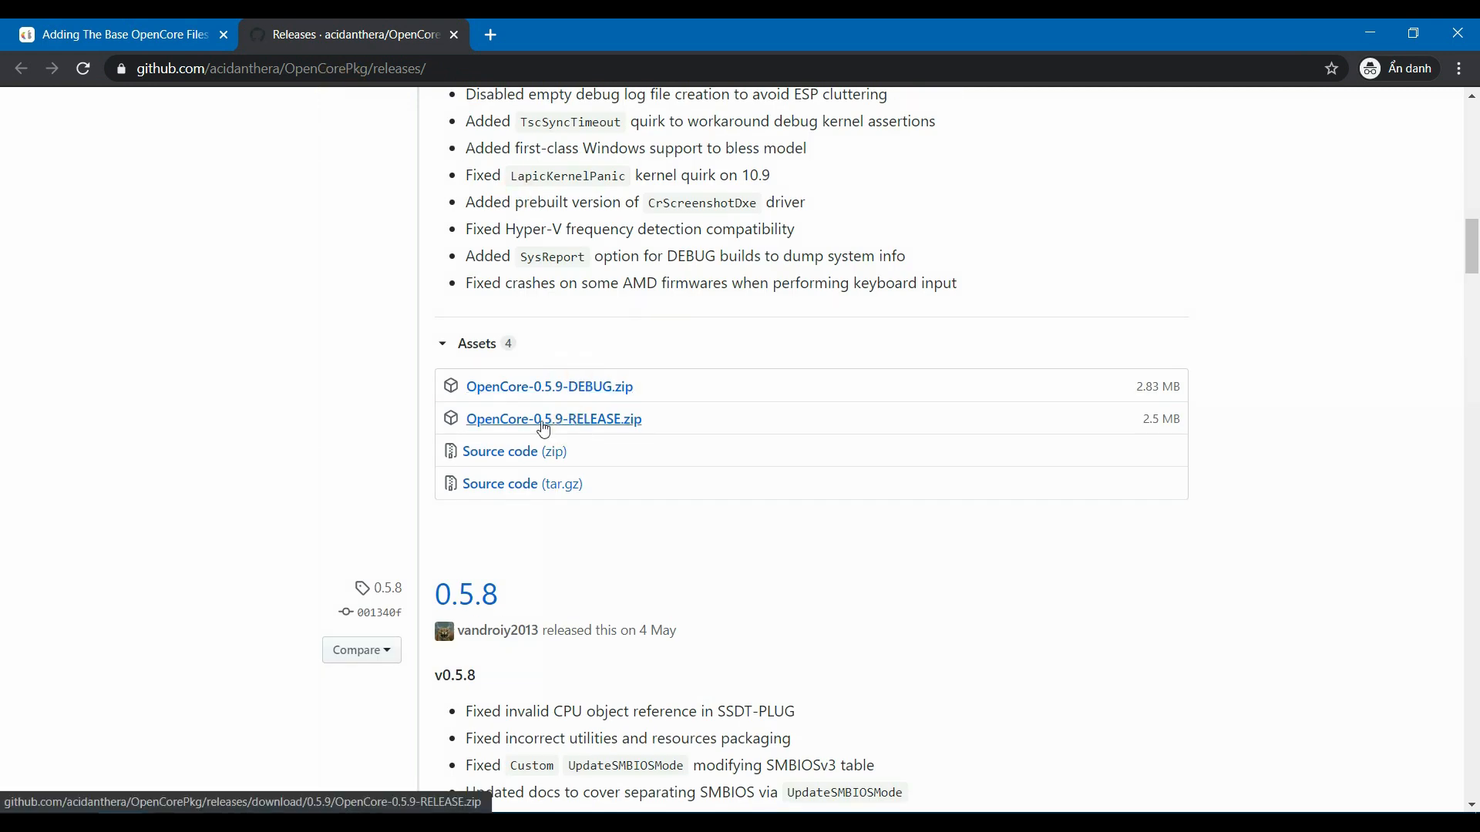
scroll("up", 3)
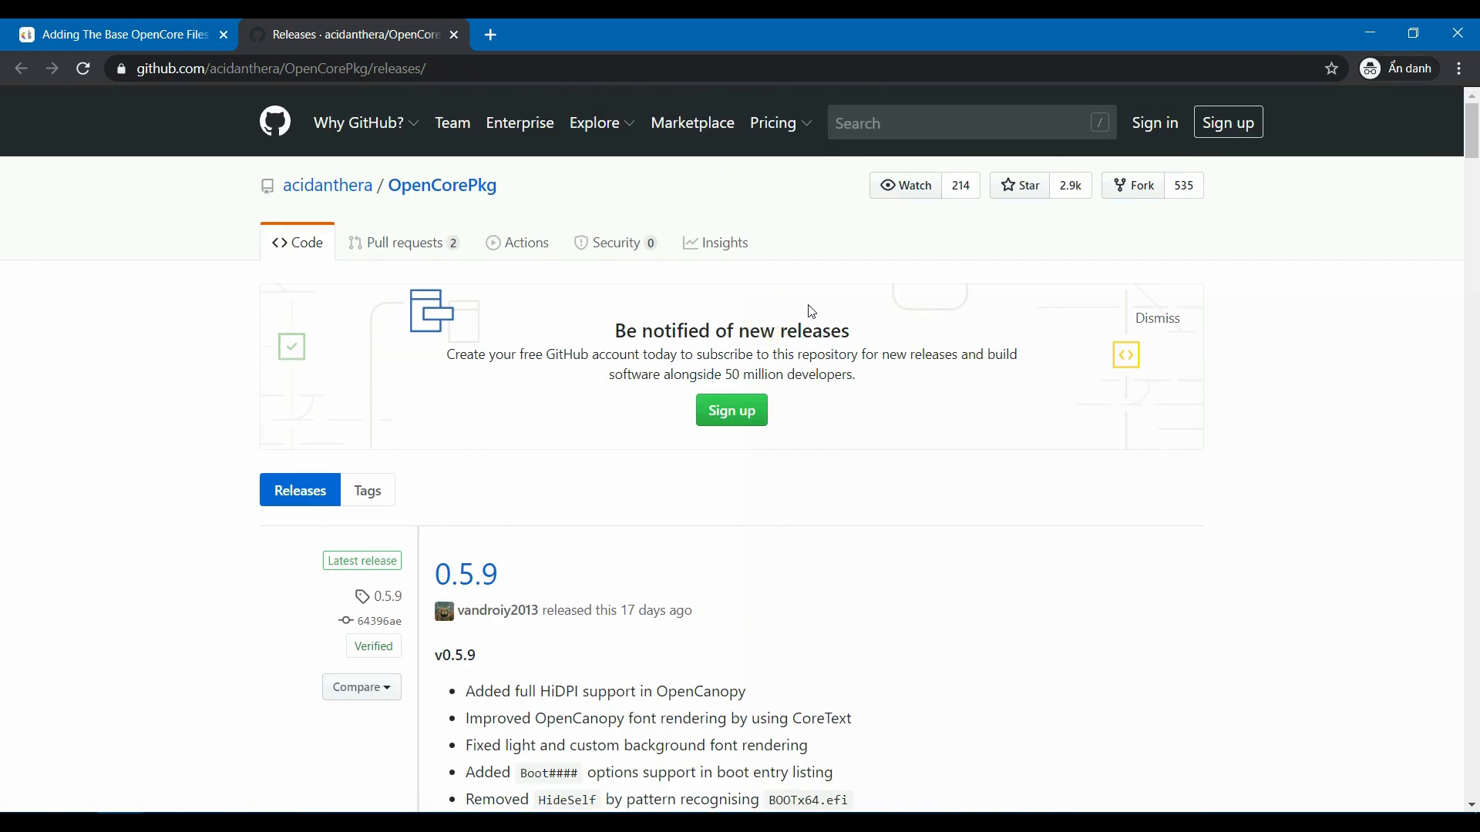
mouse_move(1013, 332)
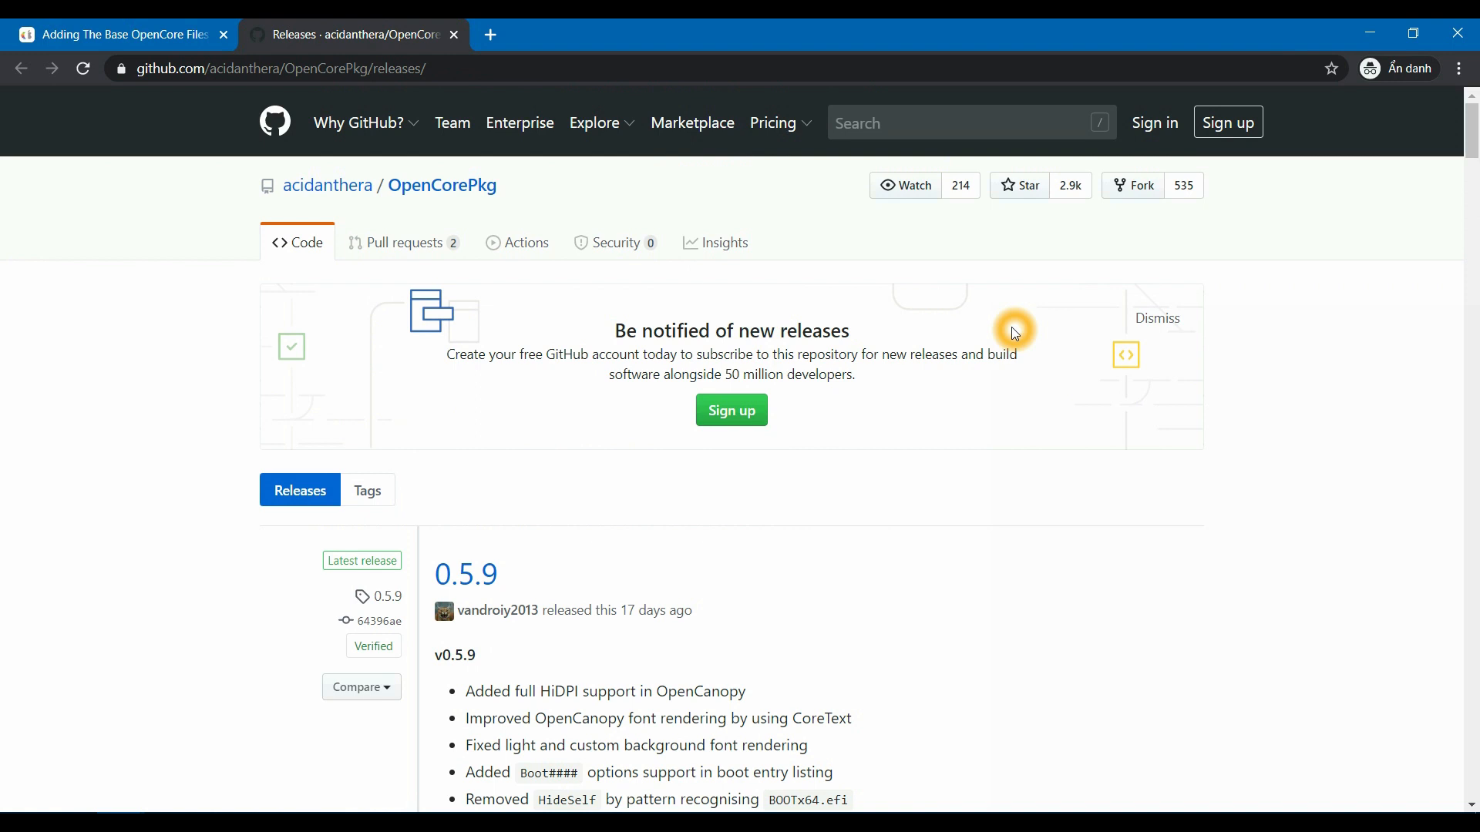
scroll("down", 3)
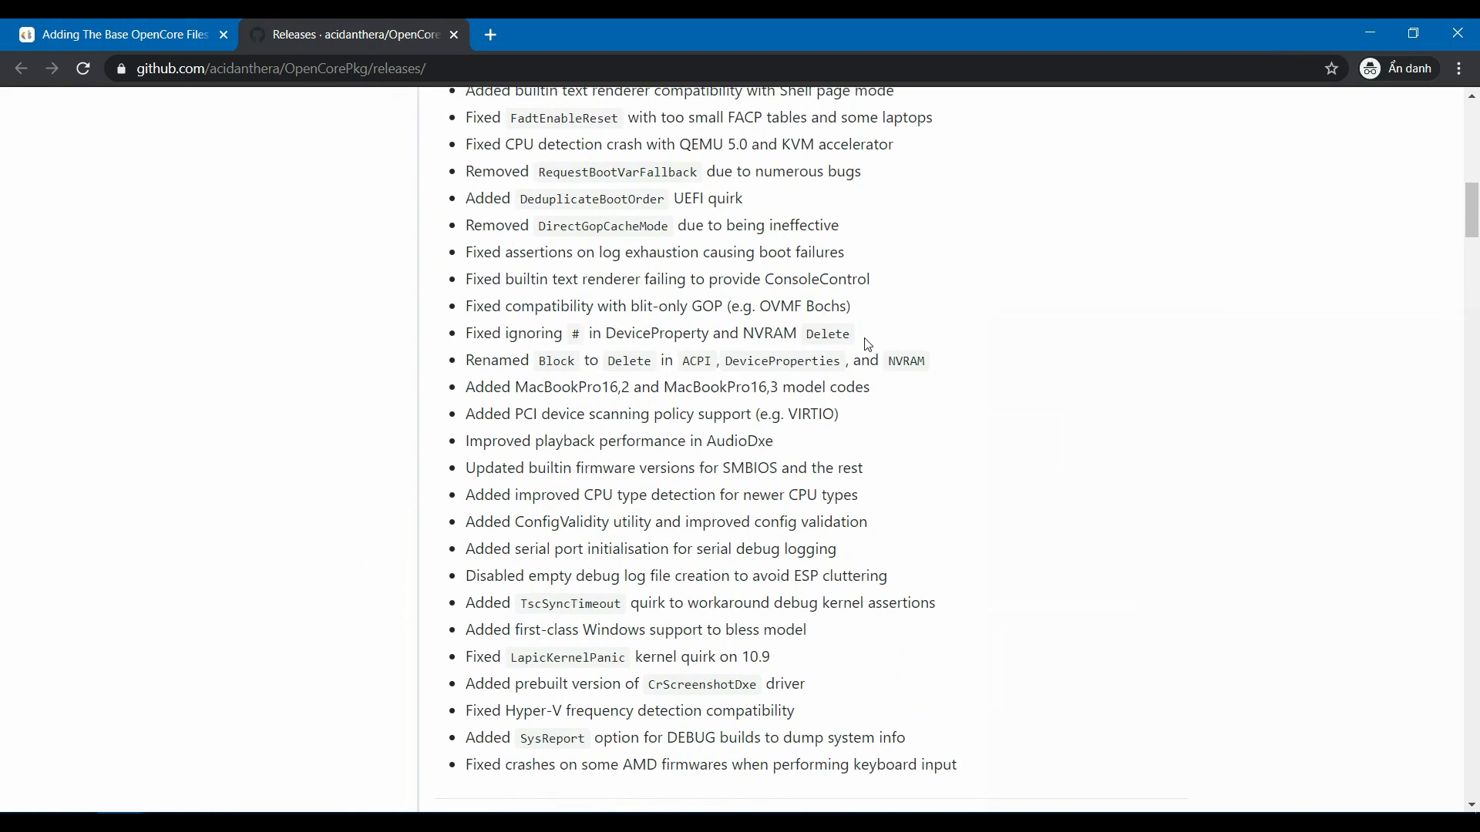
scroll("down", 3)
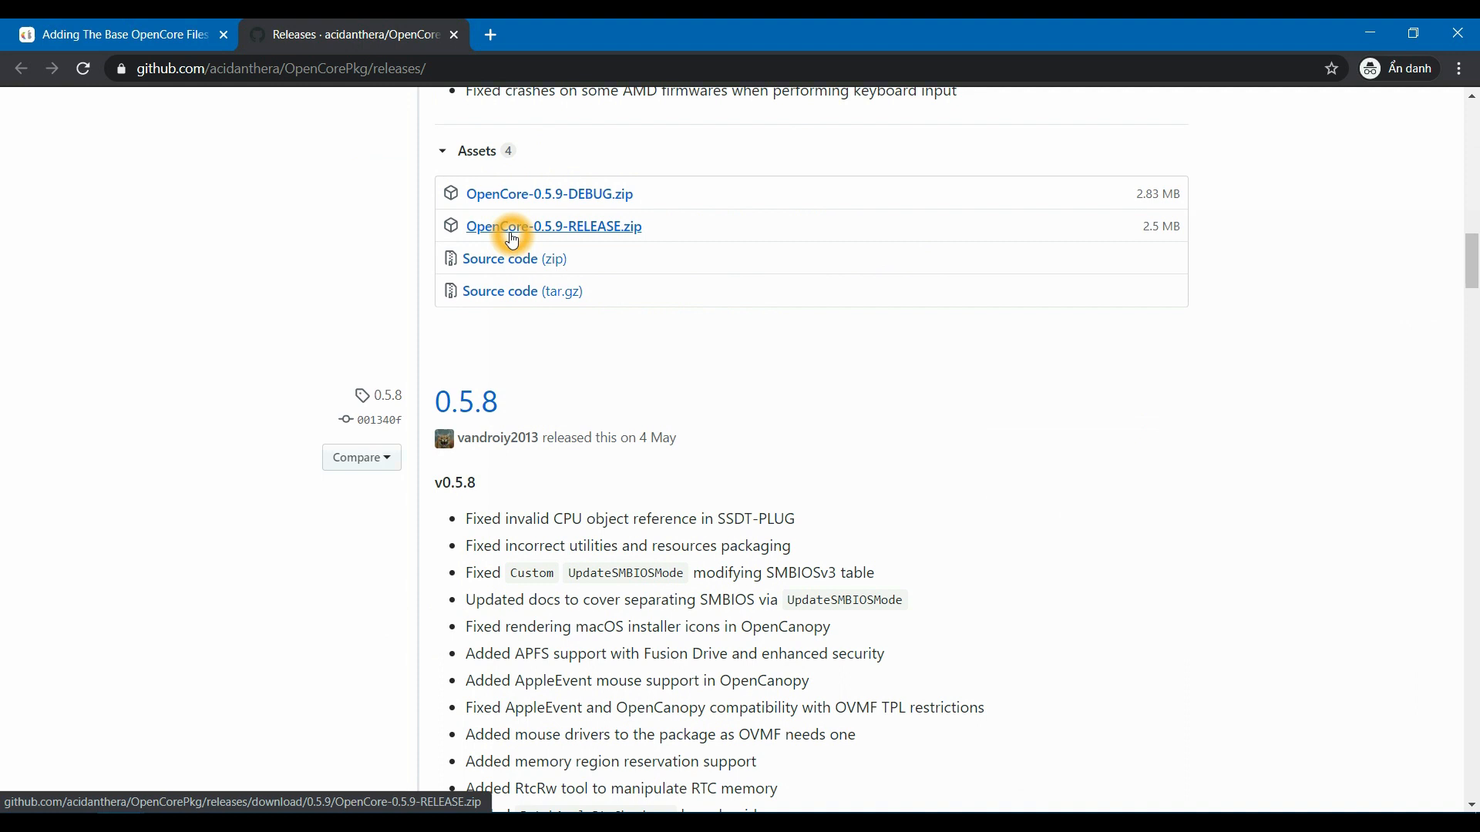
left_click(553, 226)
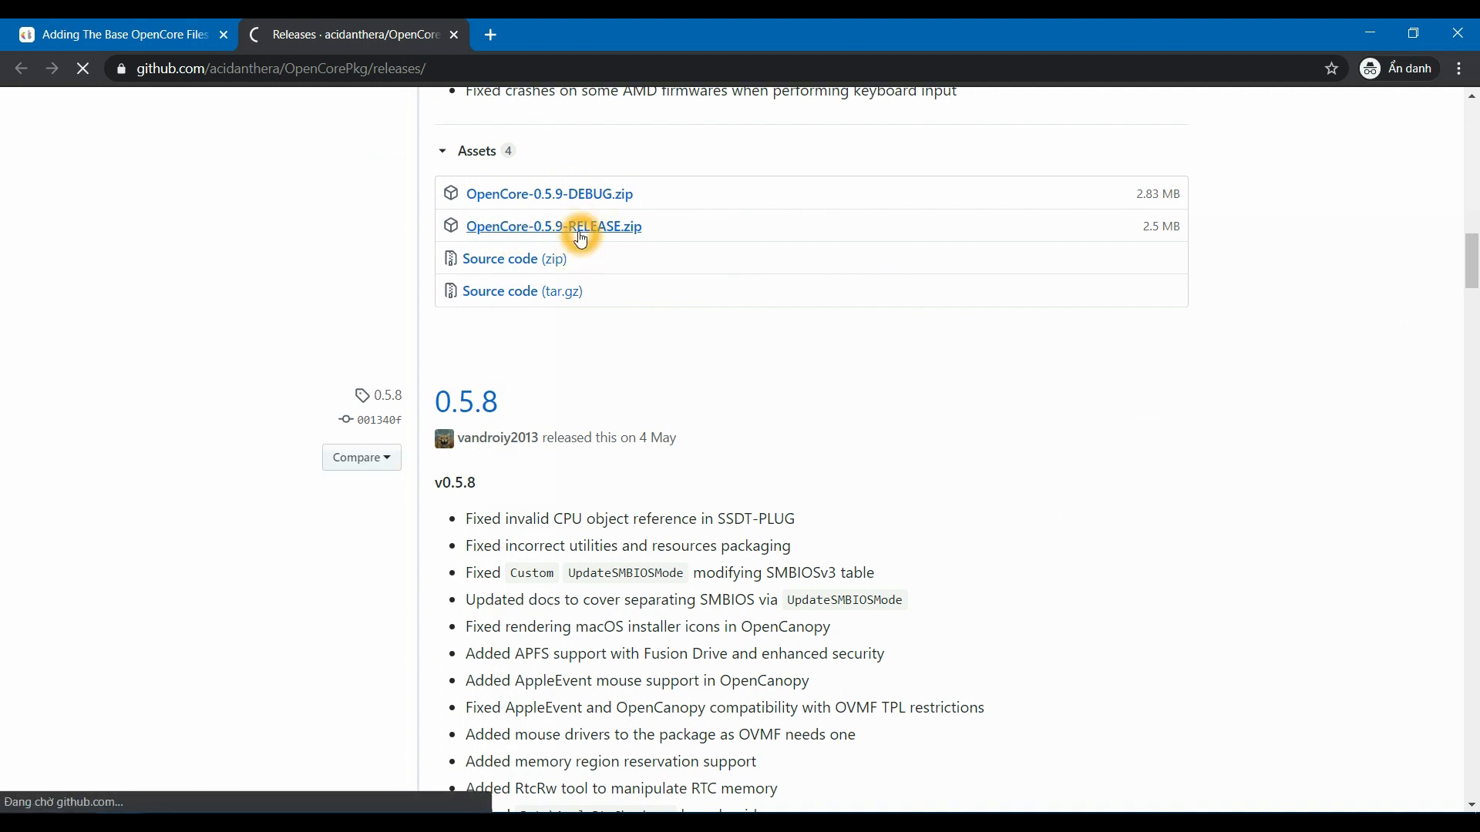
left_click(553, 226)
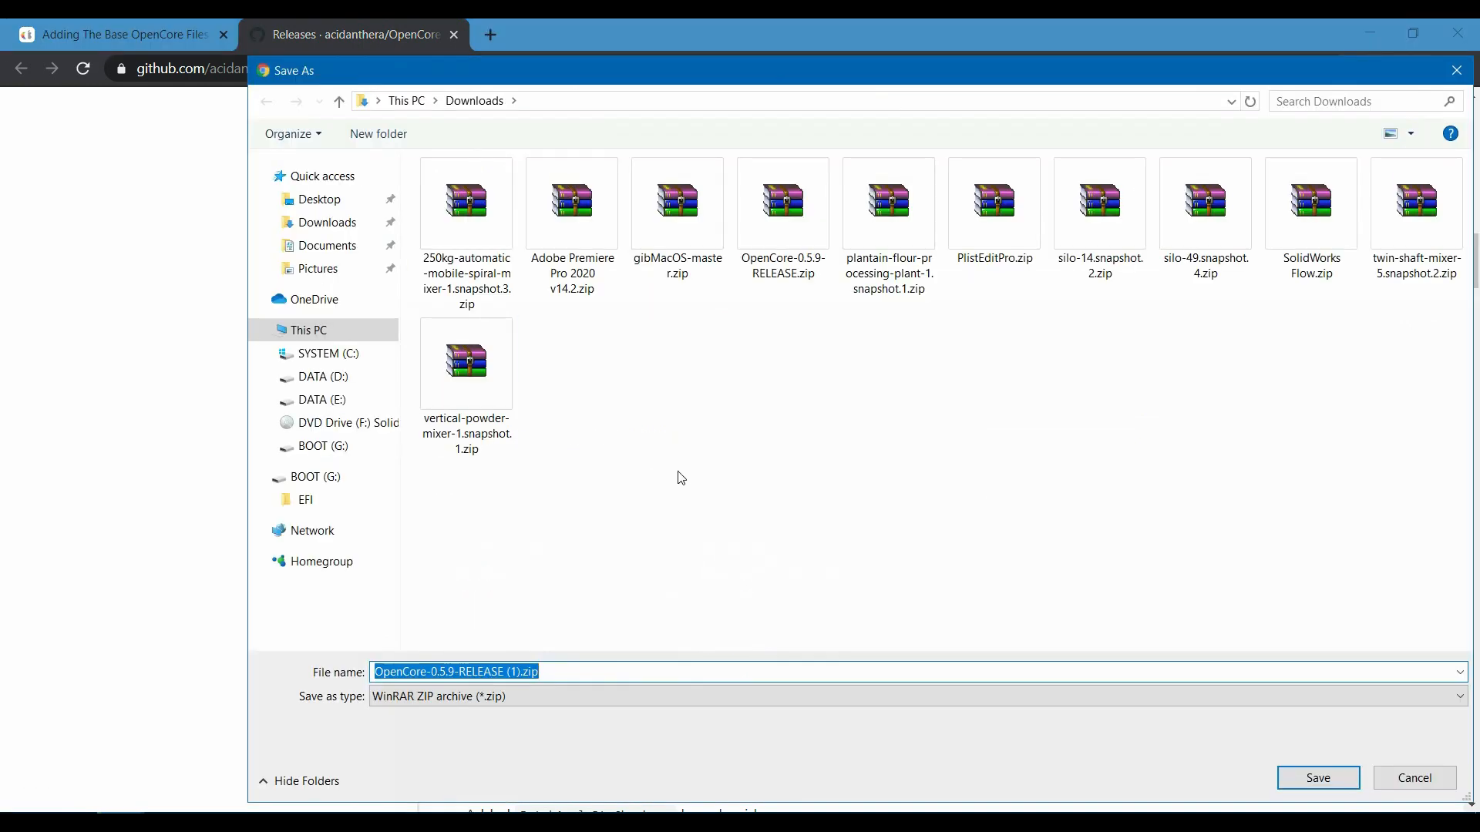
left_click(1315, 777)
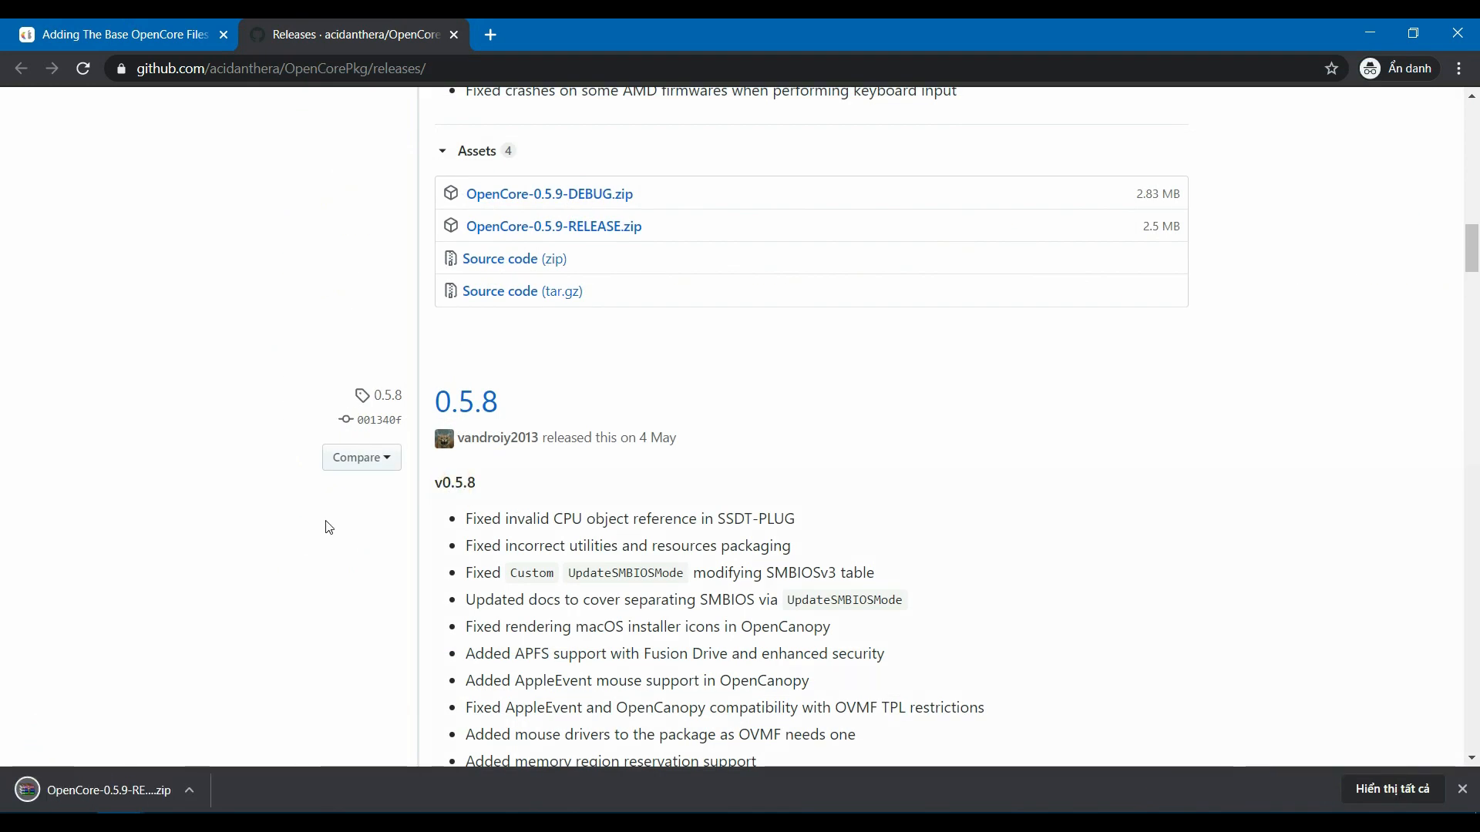
Extract the archive's EFI folder to the root of BOOT (G:), replacing all existing files
left_click(97, 790)
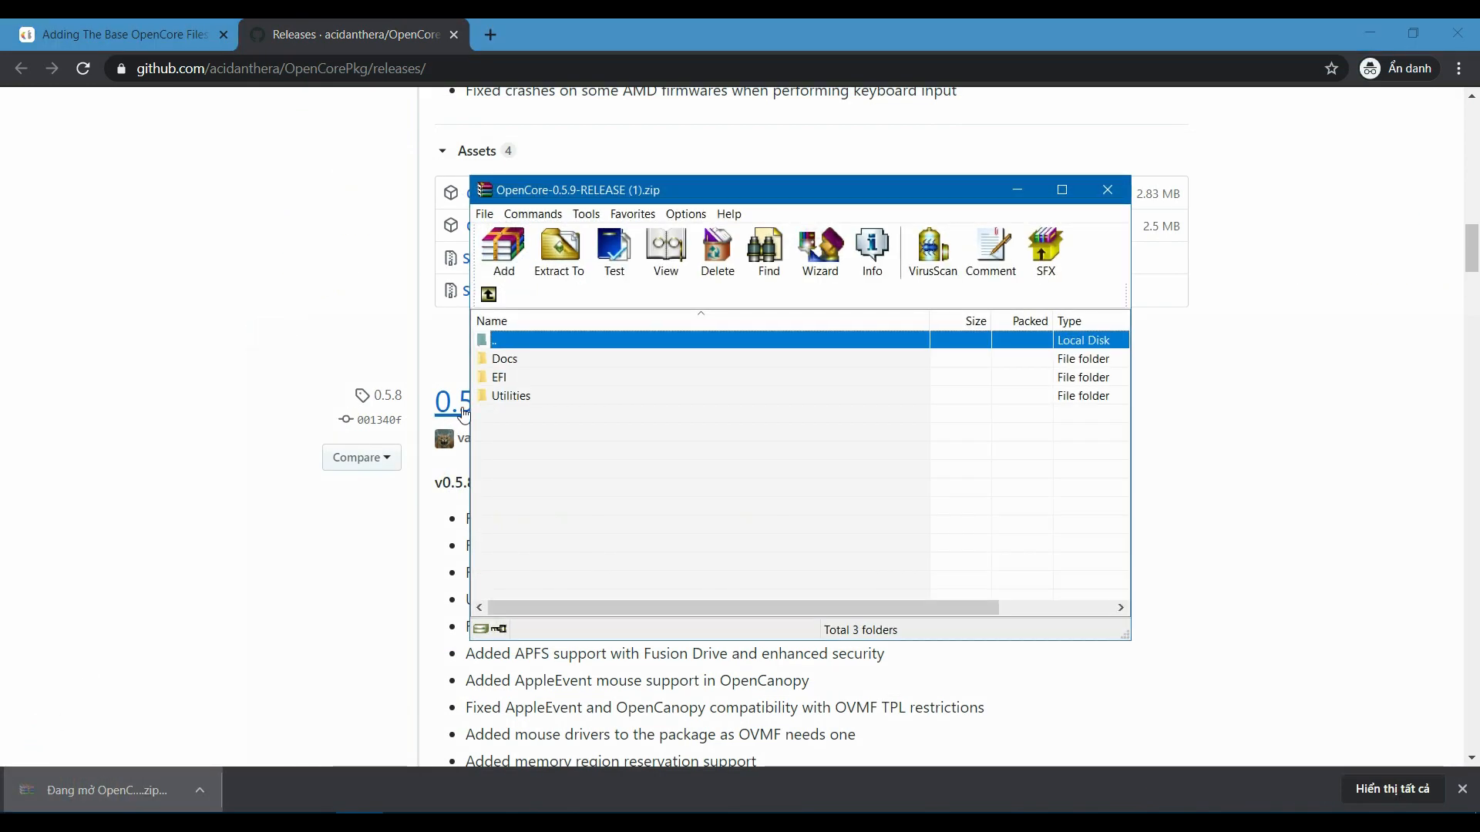
left_click(500, 377)
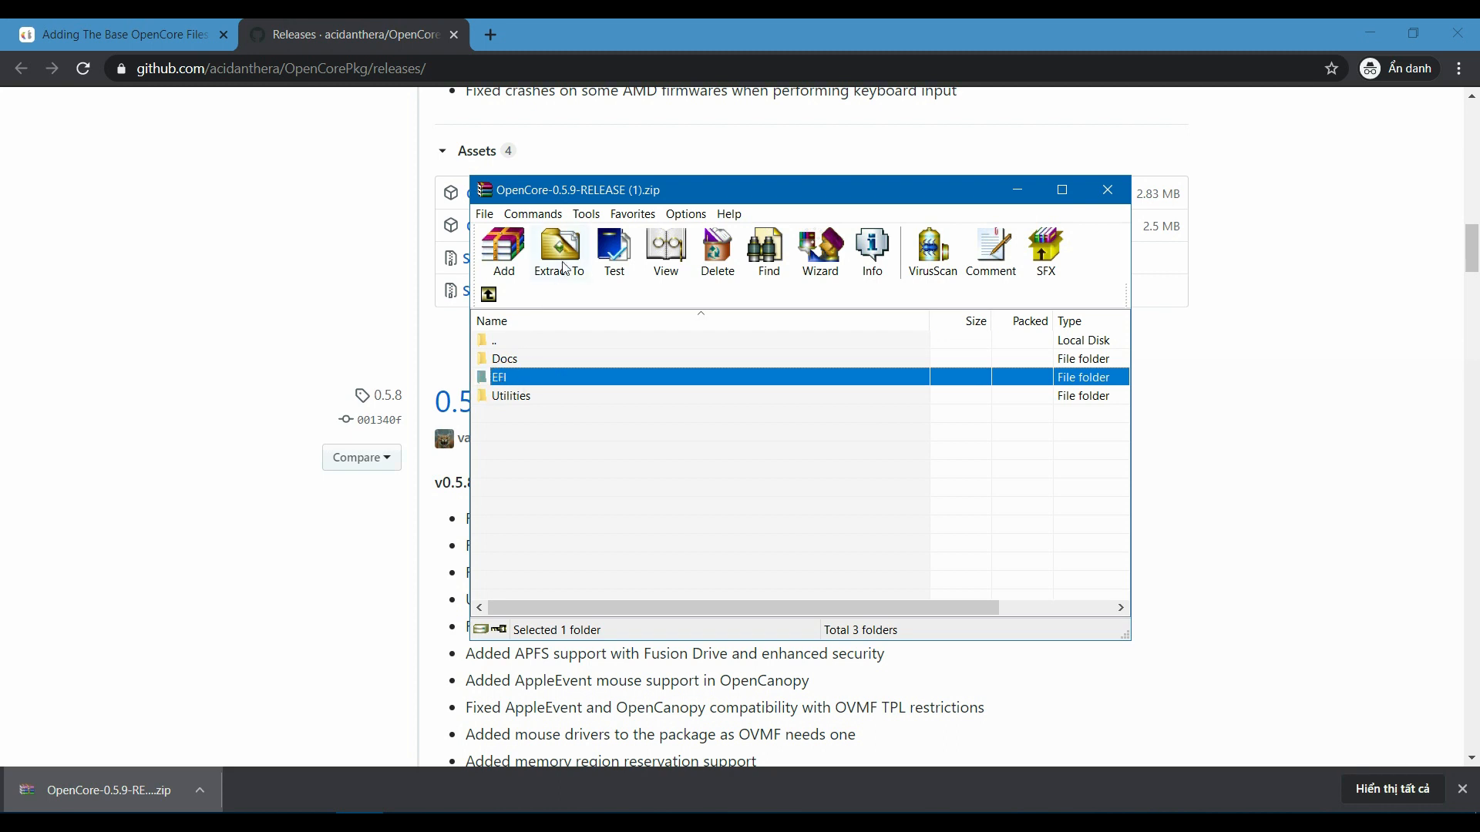
left_click(559, 252)
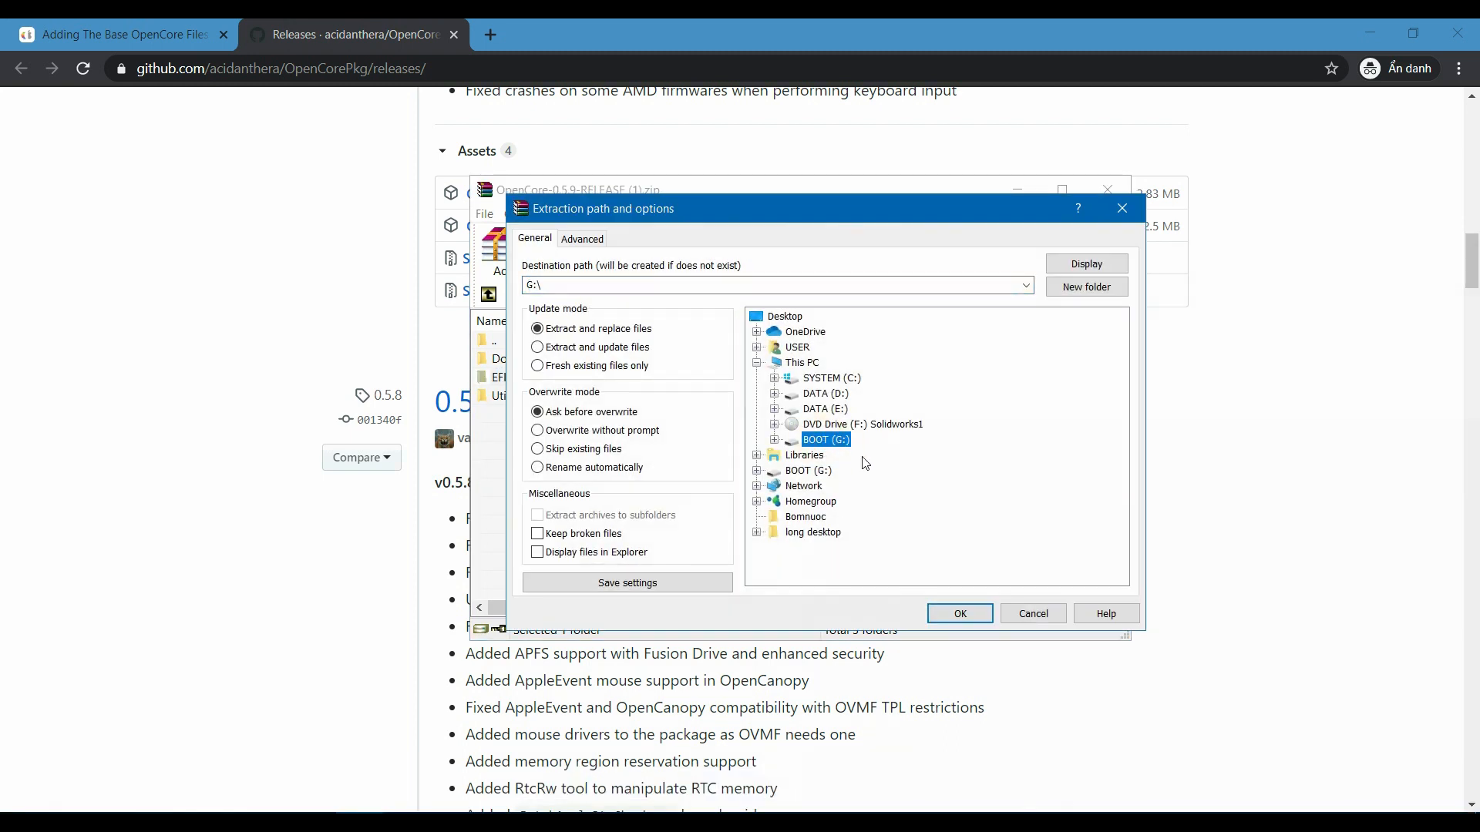
left_click(959, 614)
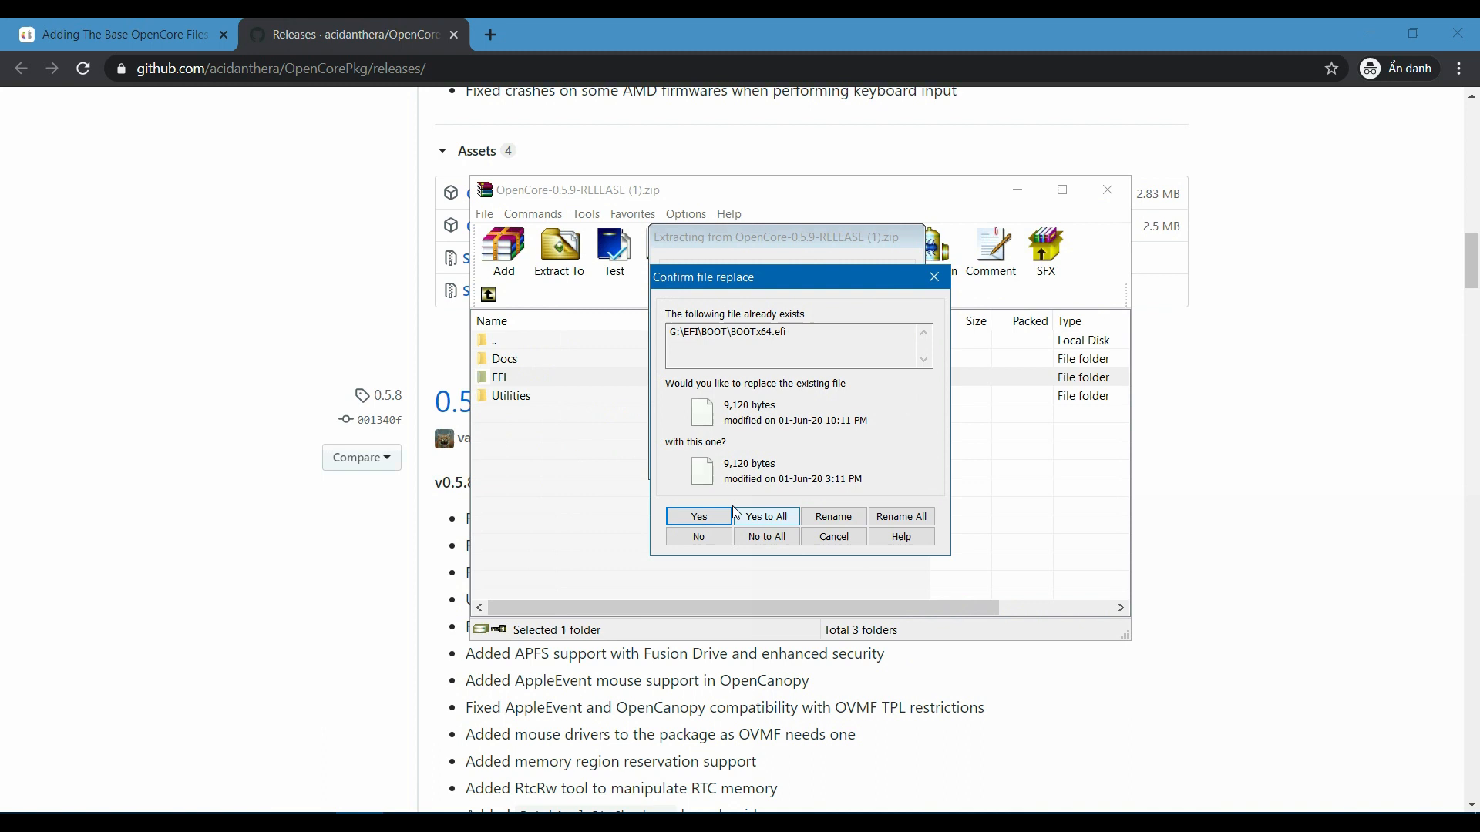
left_click(766, 516)
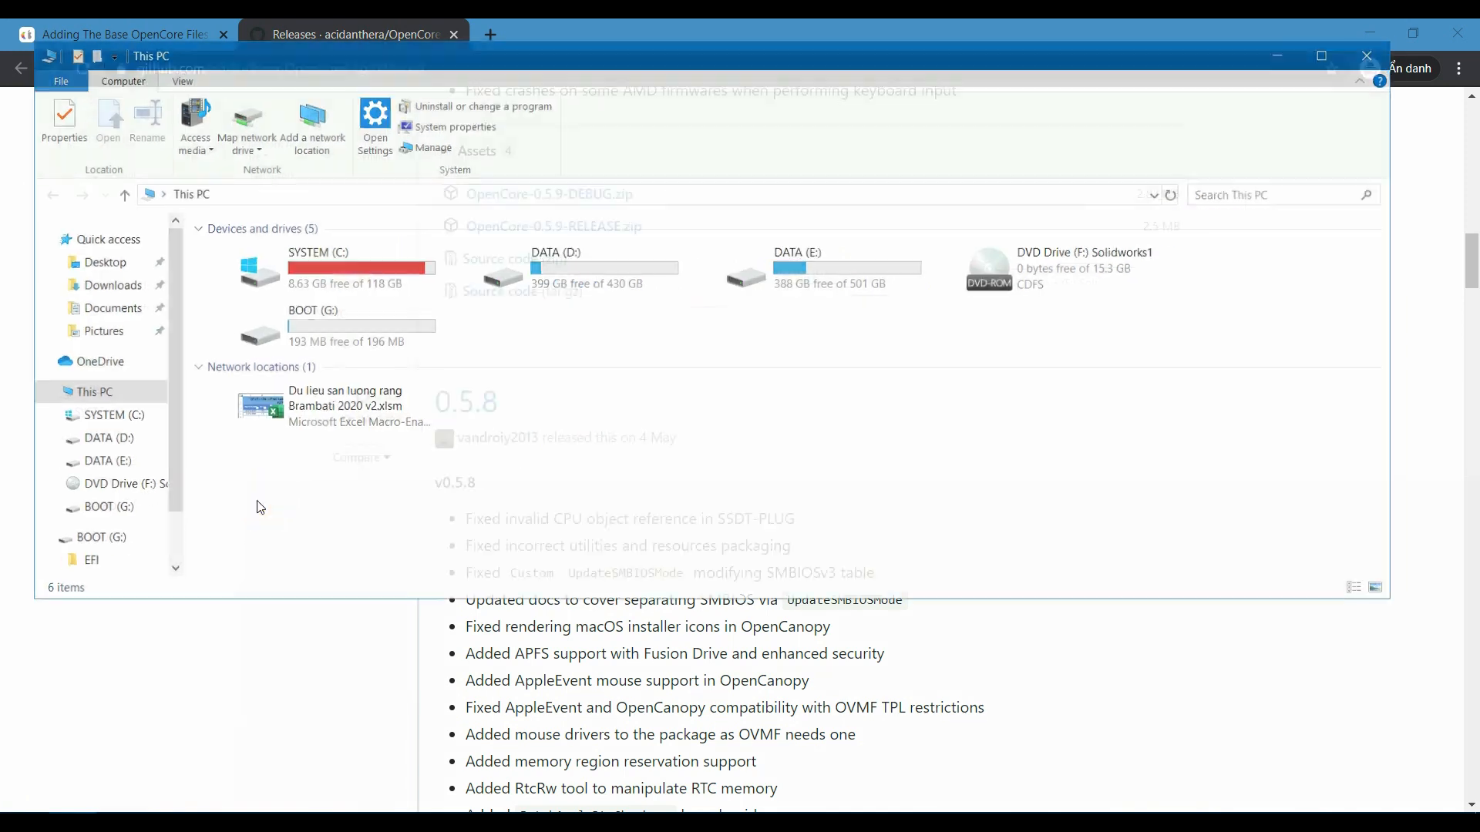
Browse BOOT (G:) > EFI > OC and open the Drivers folder with eleven drivers
left_click(102, 539)
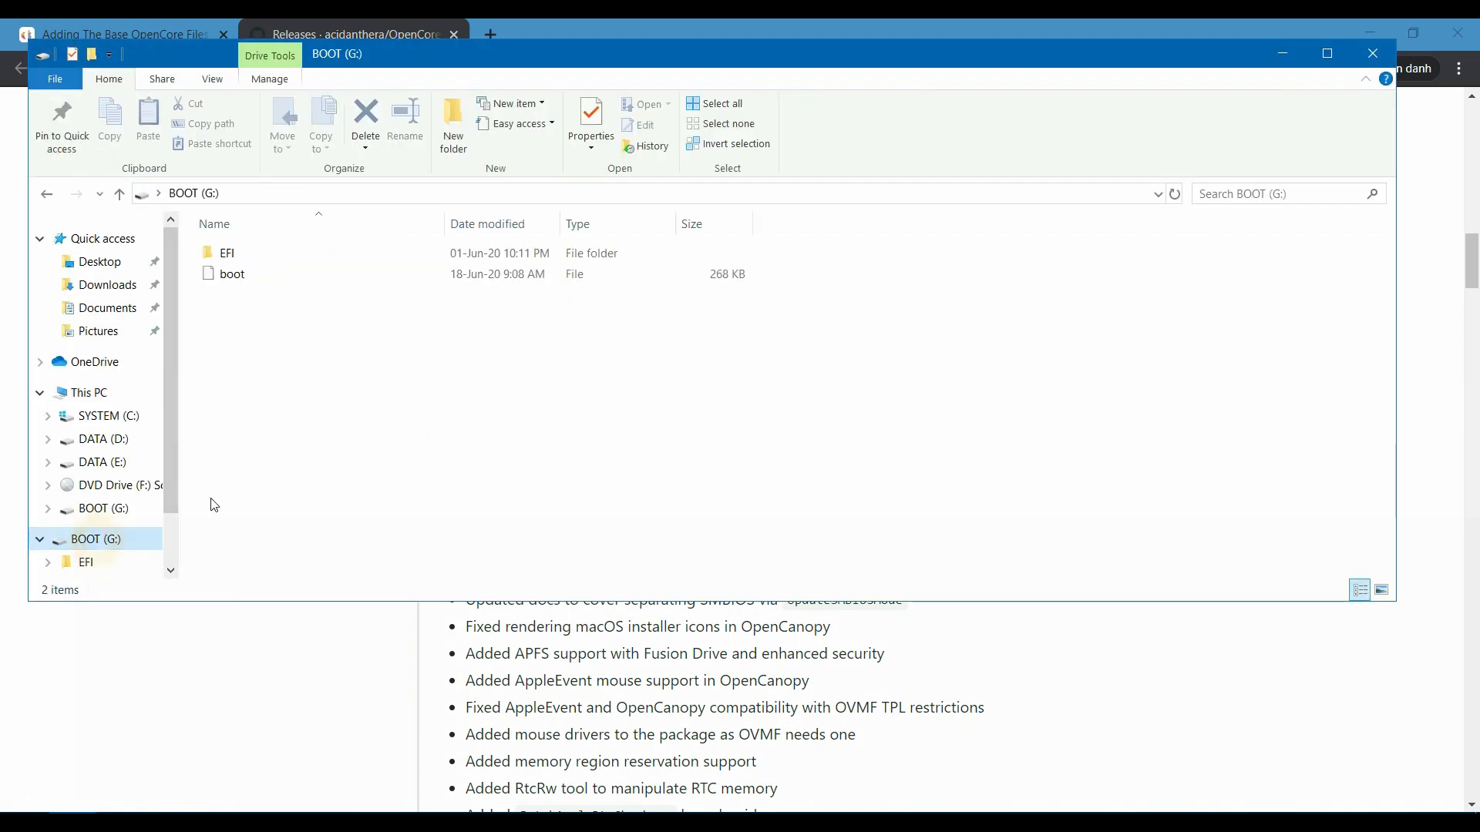
left_click(267, 253)
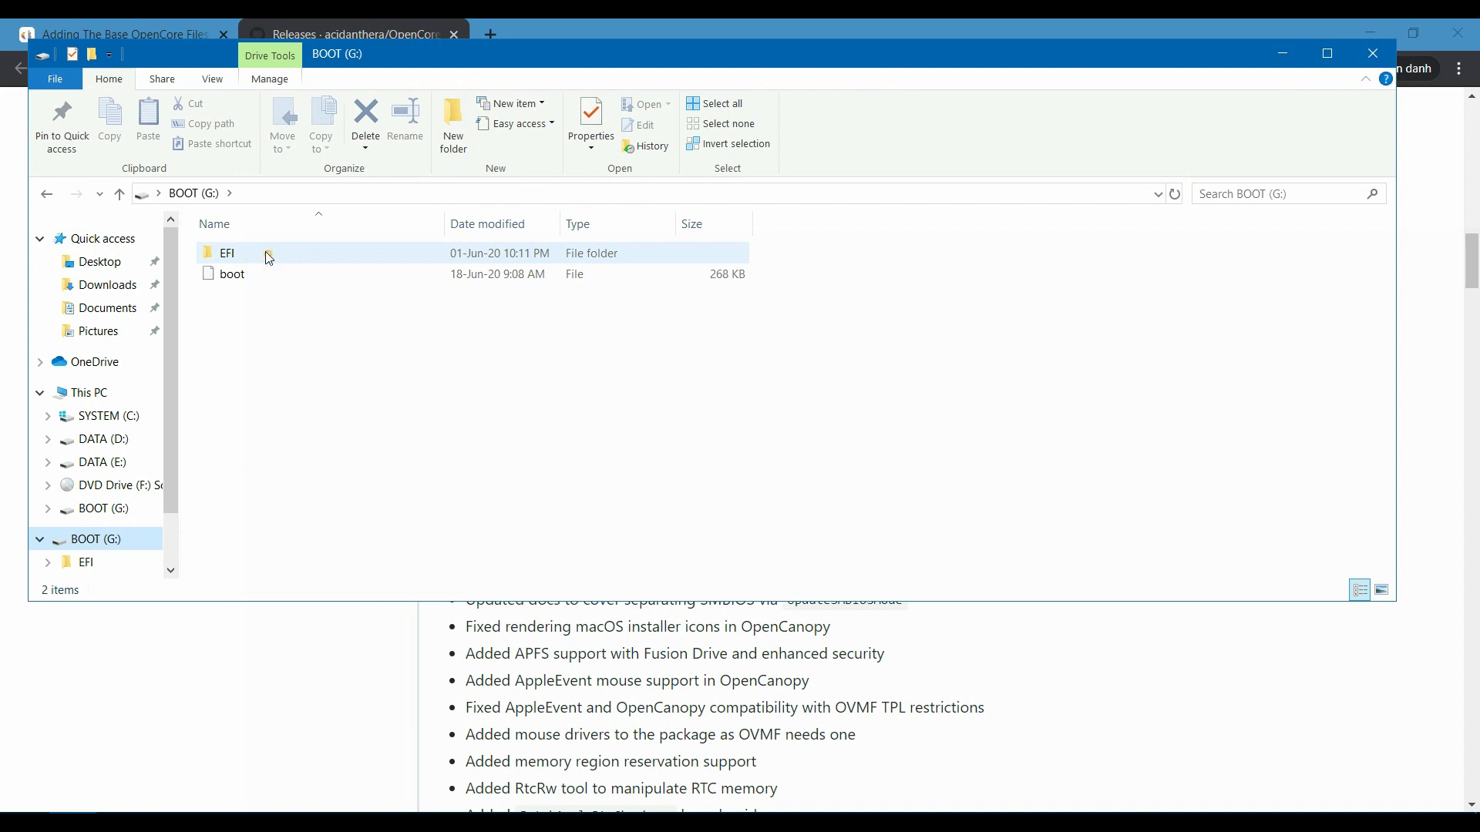
double_click(227, 253)
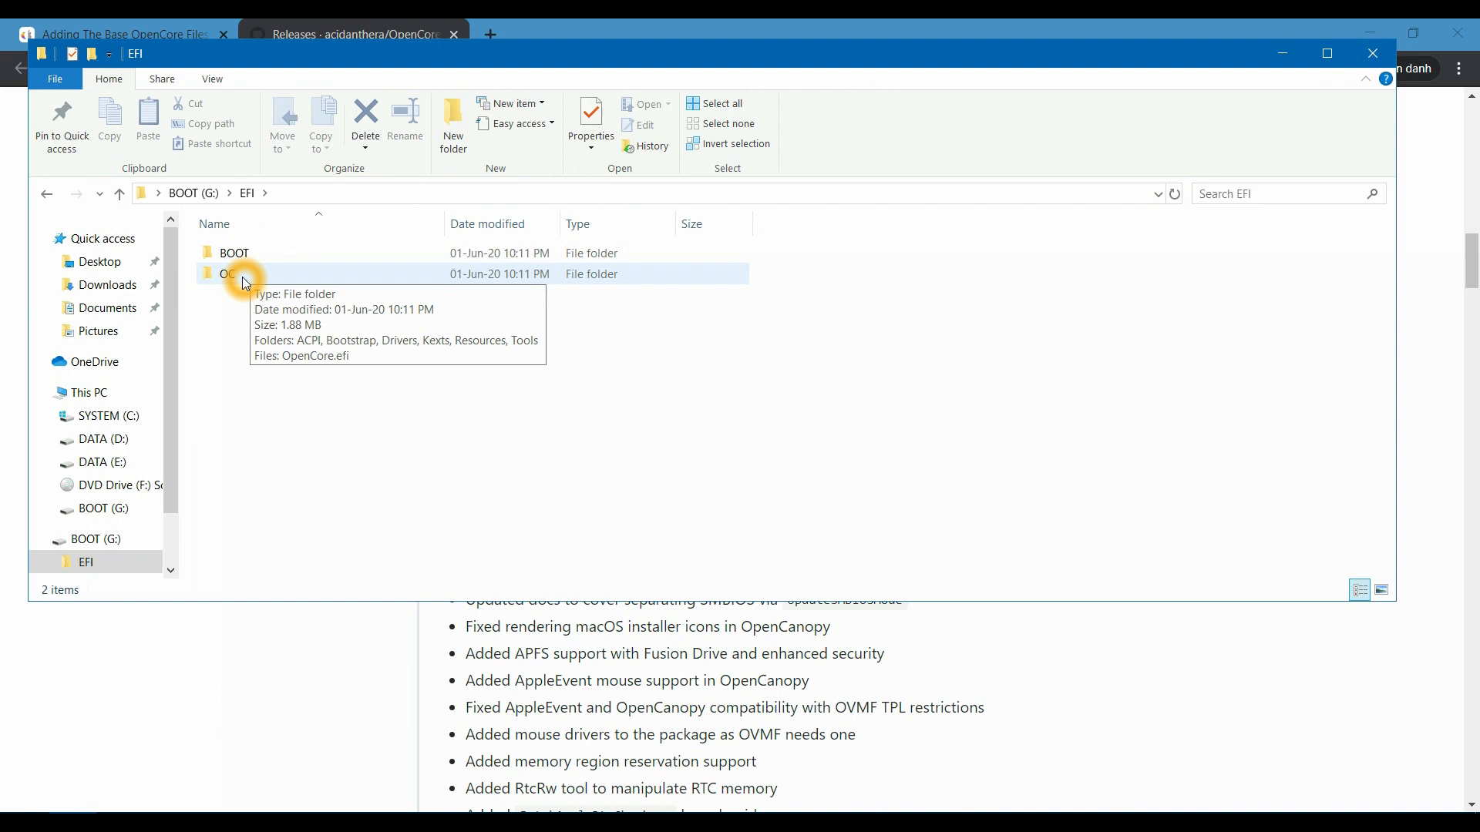
double_click(227, 274)
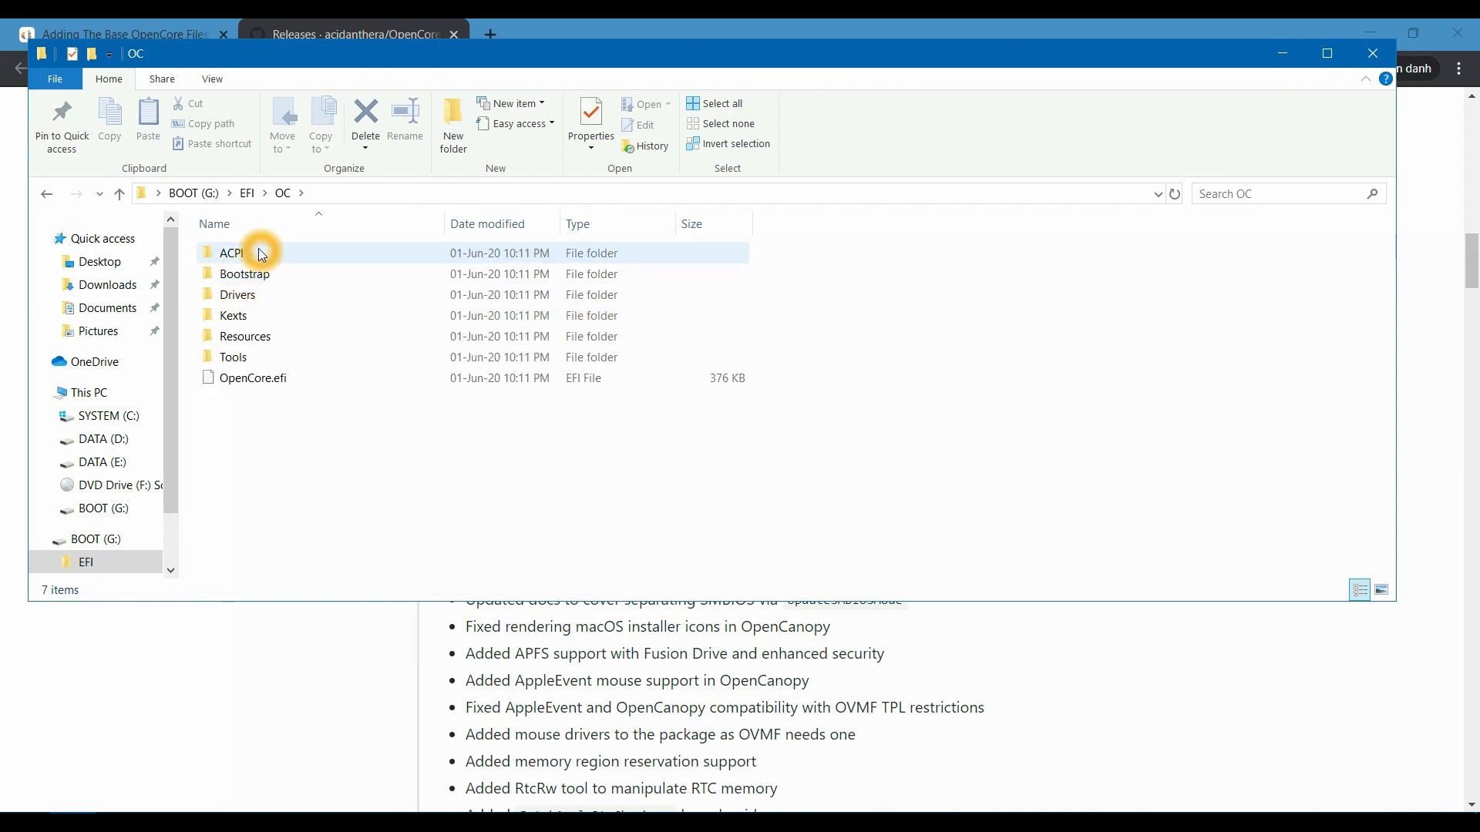
double_click(231, 253)
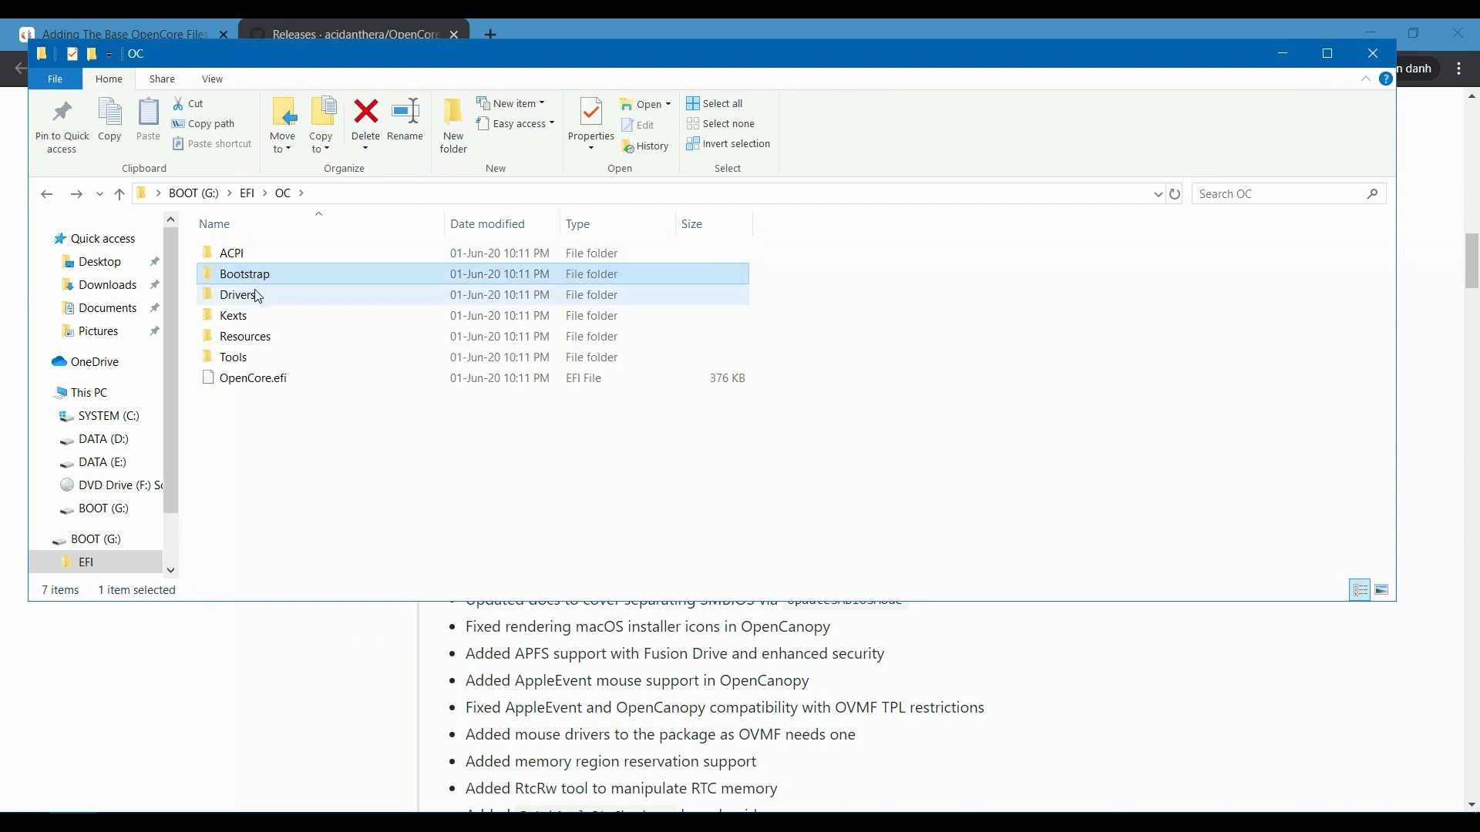
double_click(241, 295)
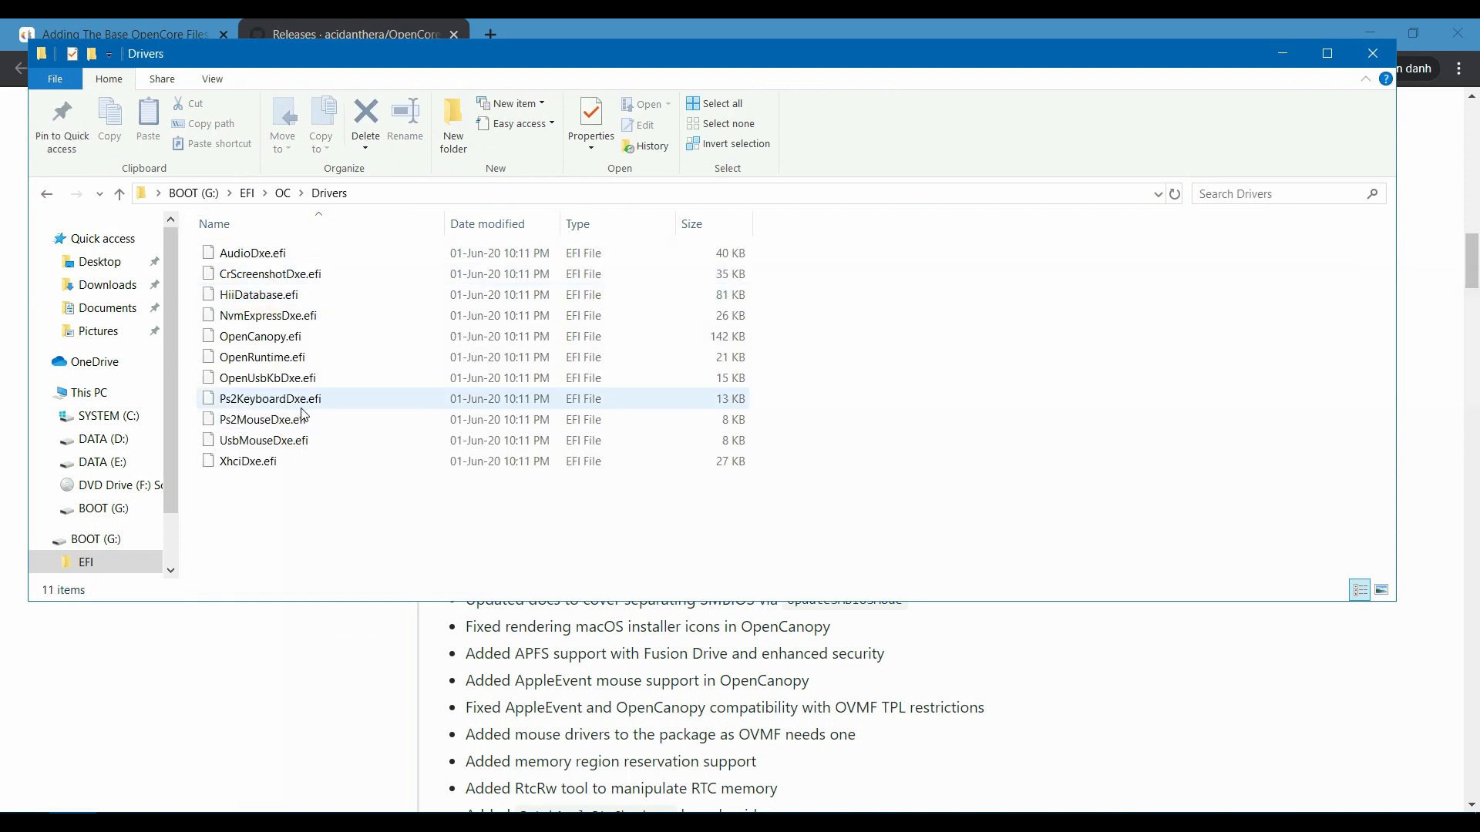
Permanently delete the five drivers other than OpenRuntime.efi, then go back up to OC
left_click(257, 252)
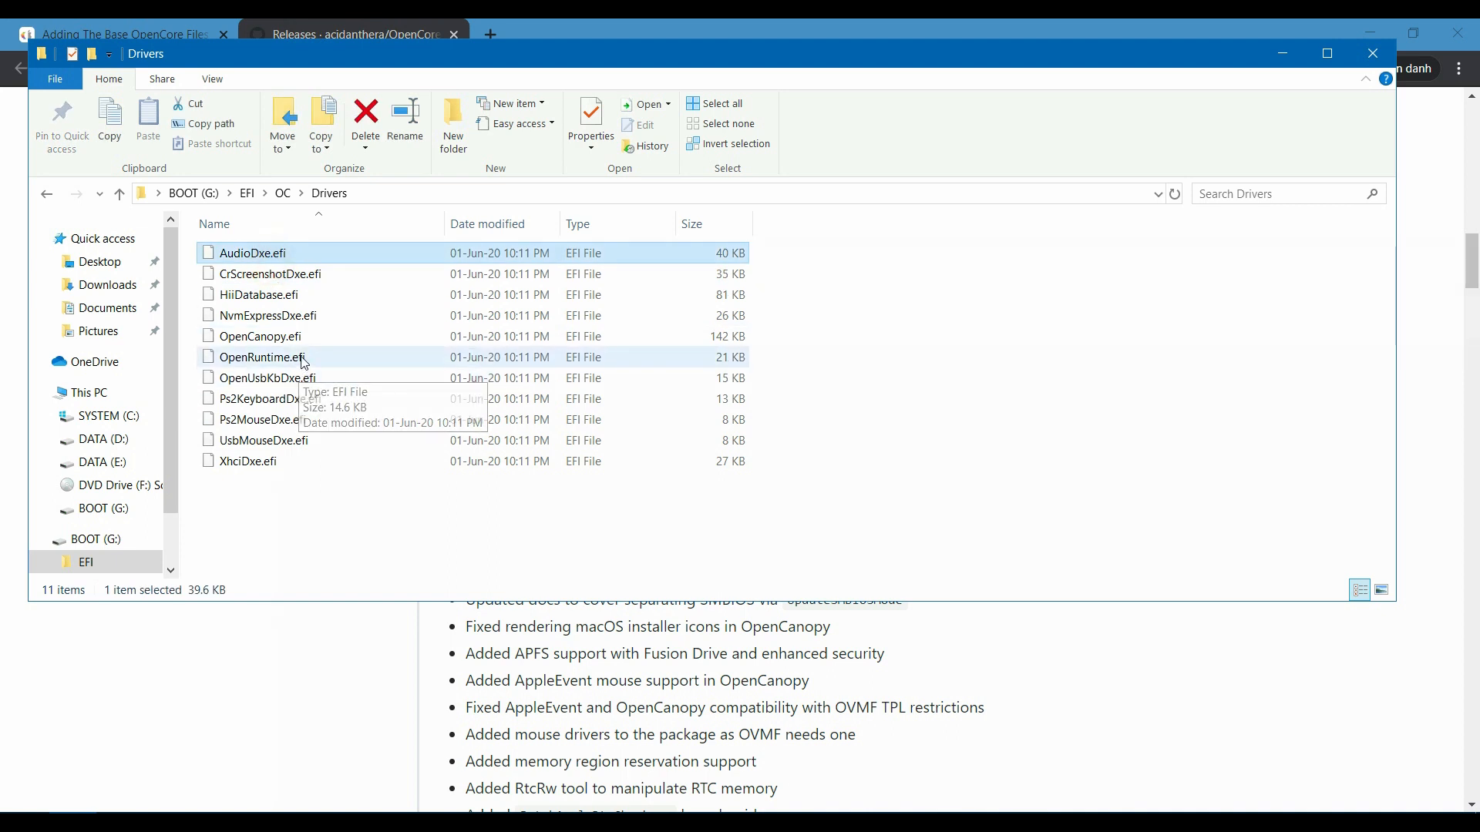
left_click(260, 356)
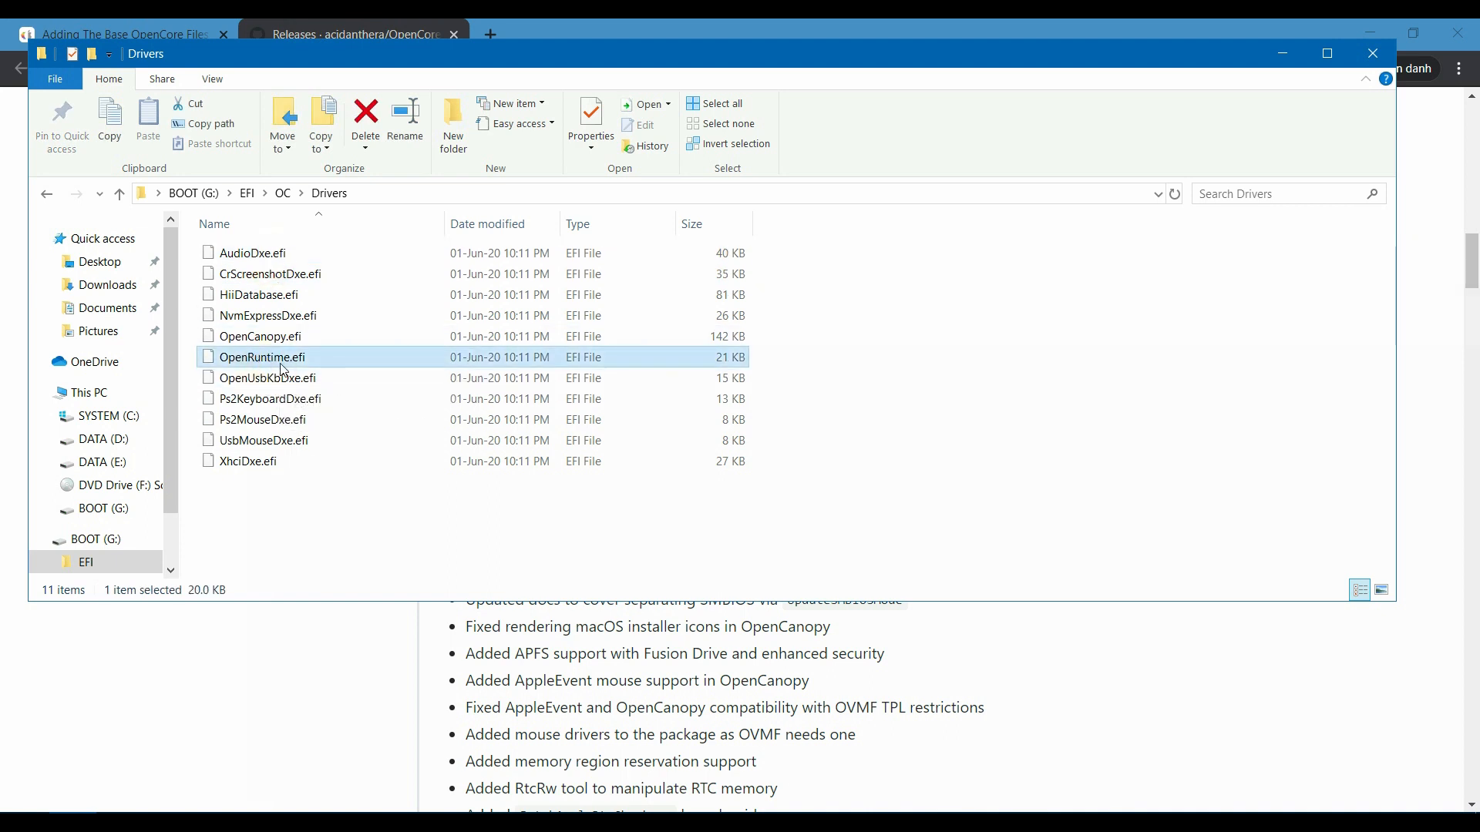
left_click(260, 336)
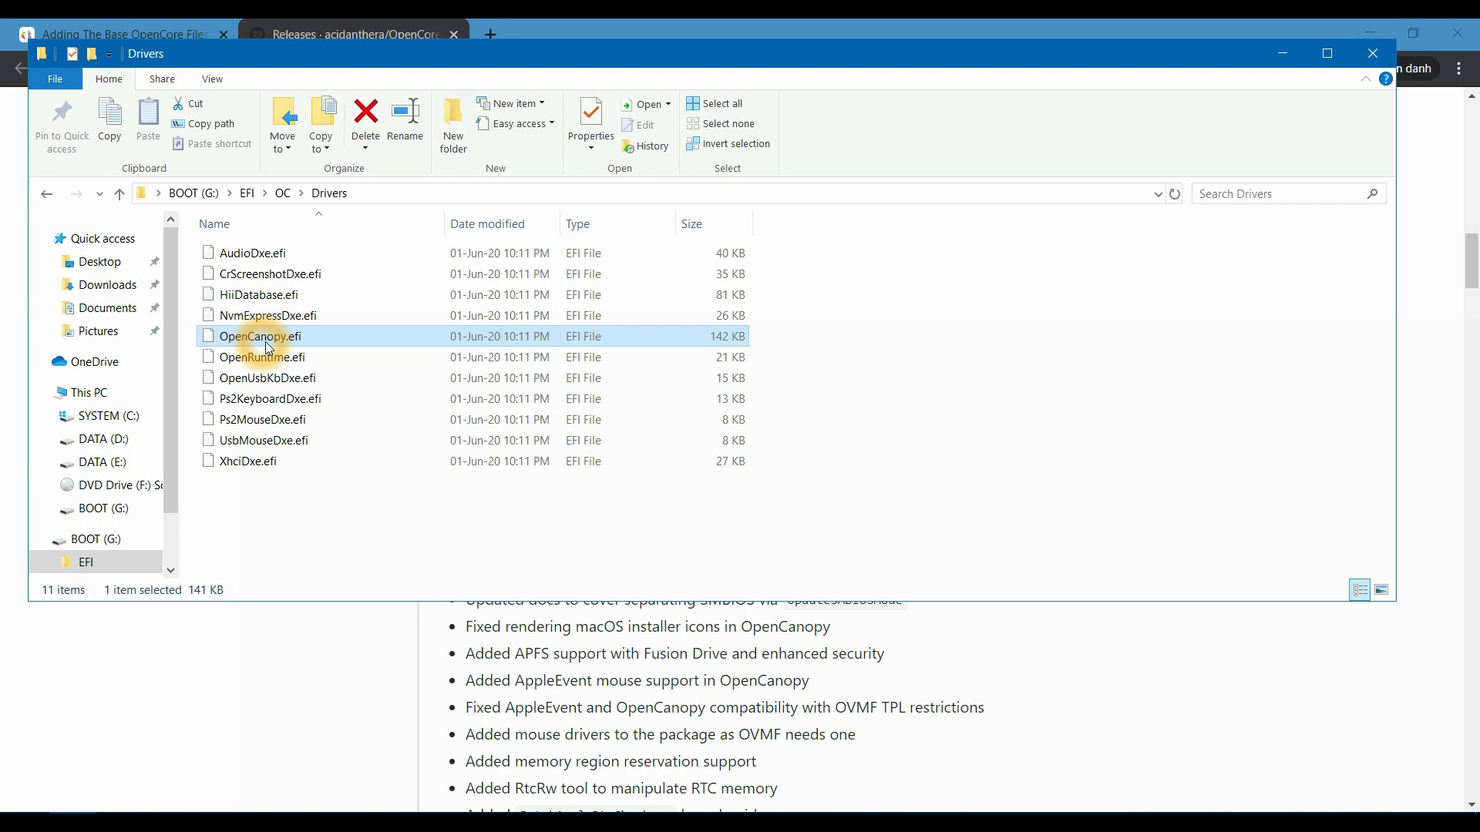
left_click(365, 122)
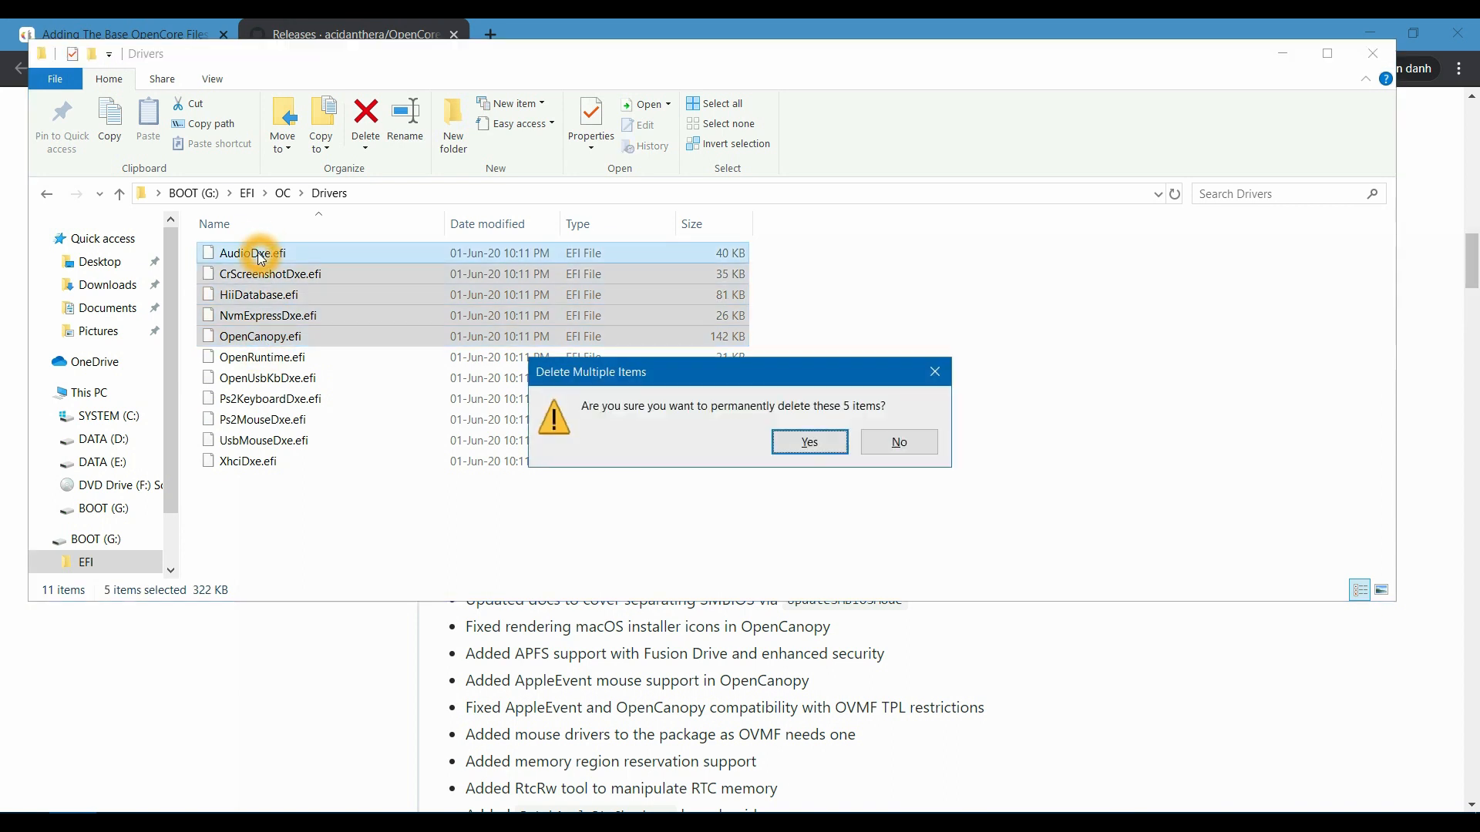
left_click(807, 442)
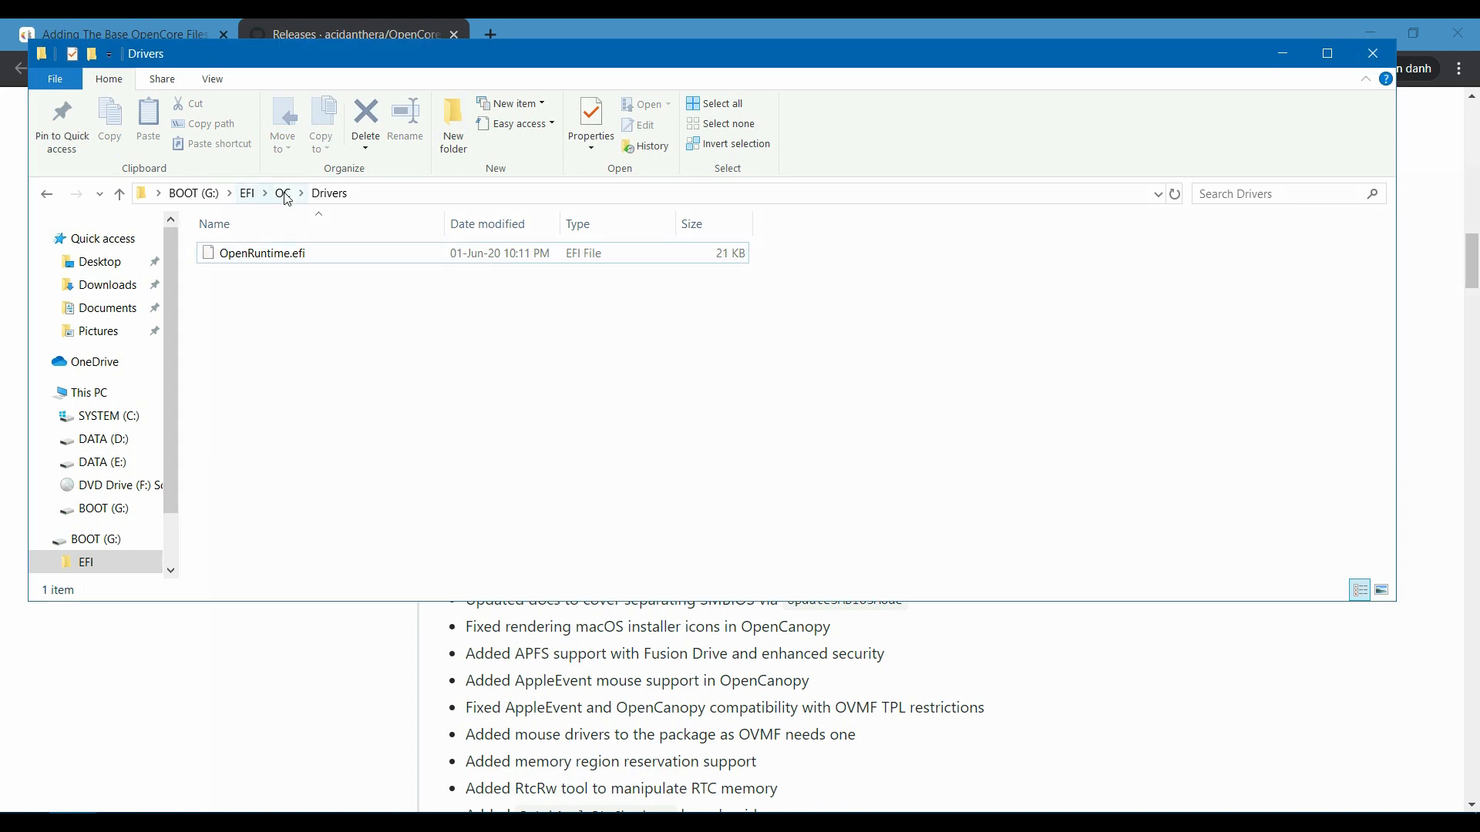
left_click(282, 193)
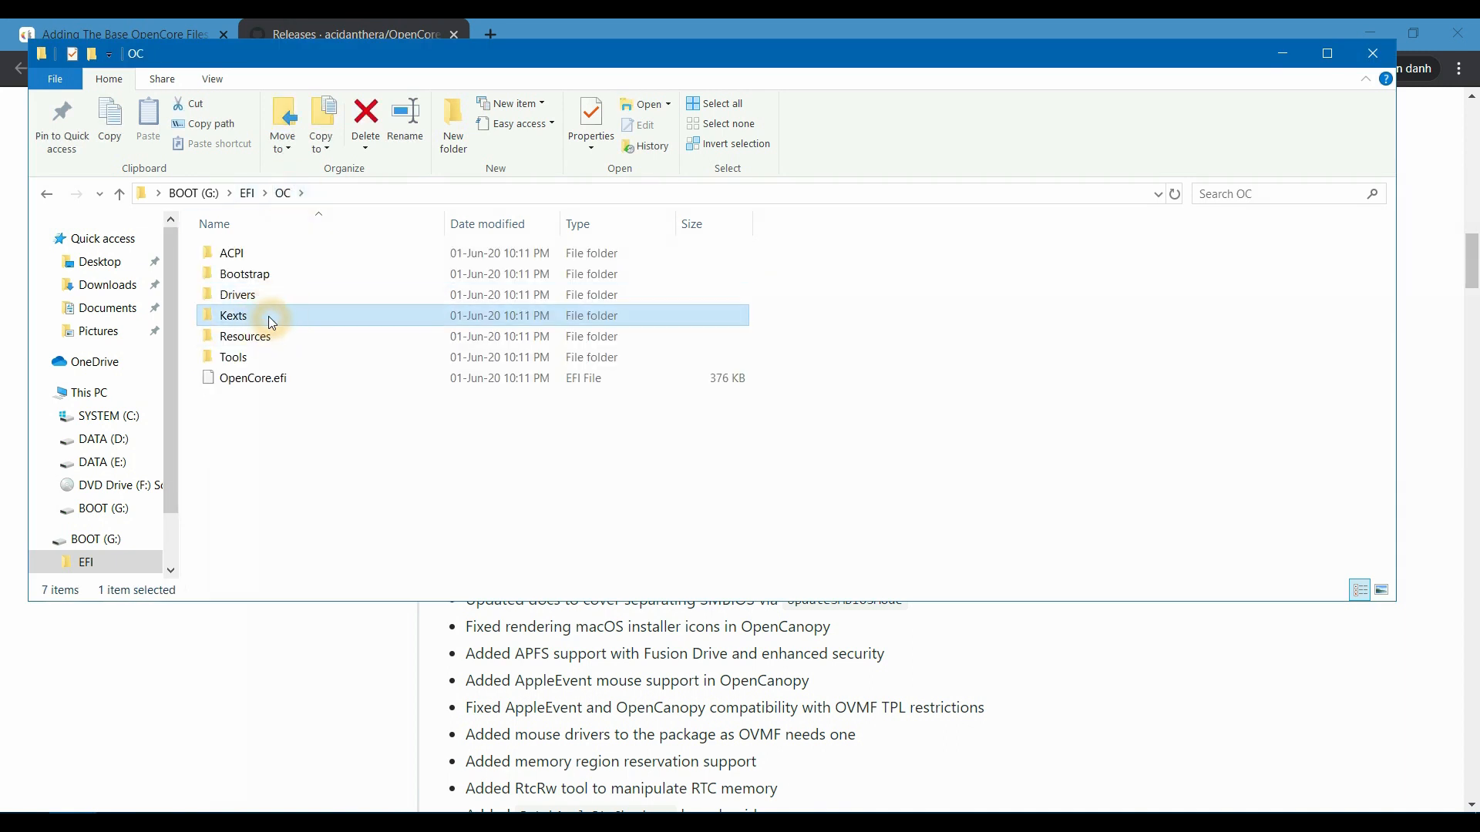
mouse_move(311, 325)
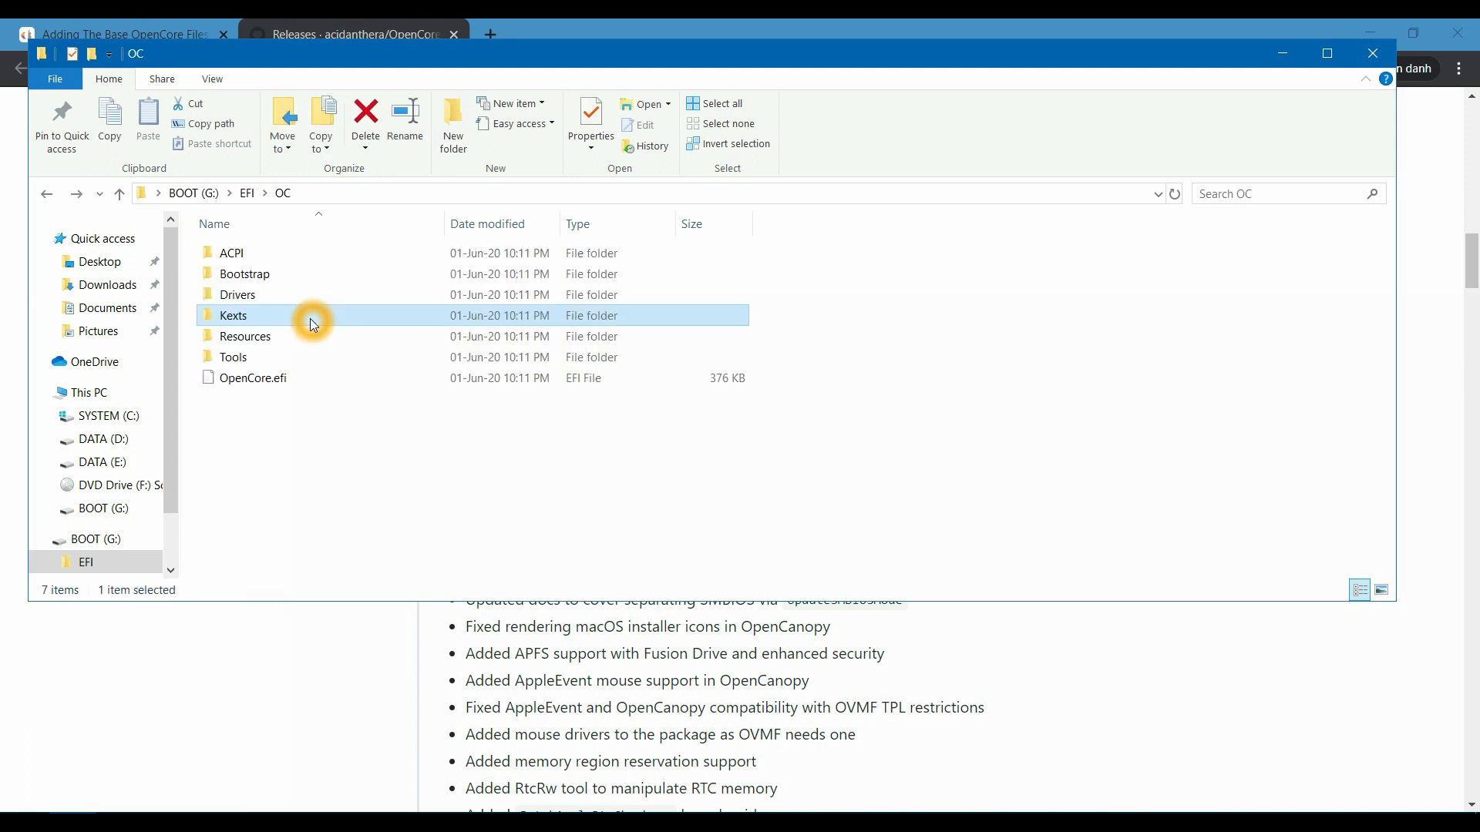
In Tools, delete the eight tools above OpenShell.efi and return to the OC folder
double_click(245, 336)
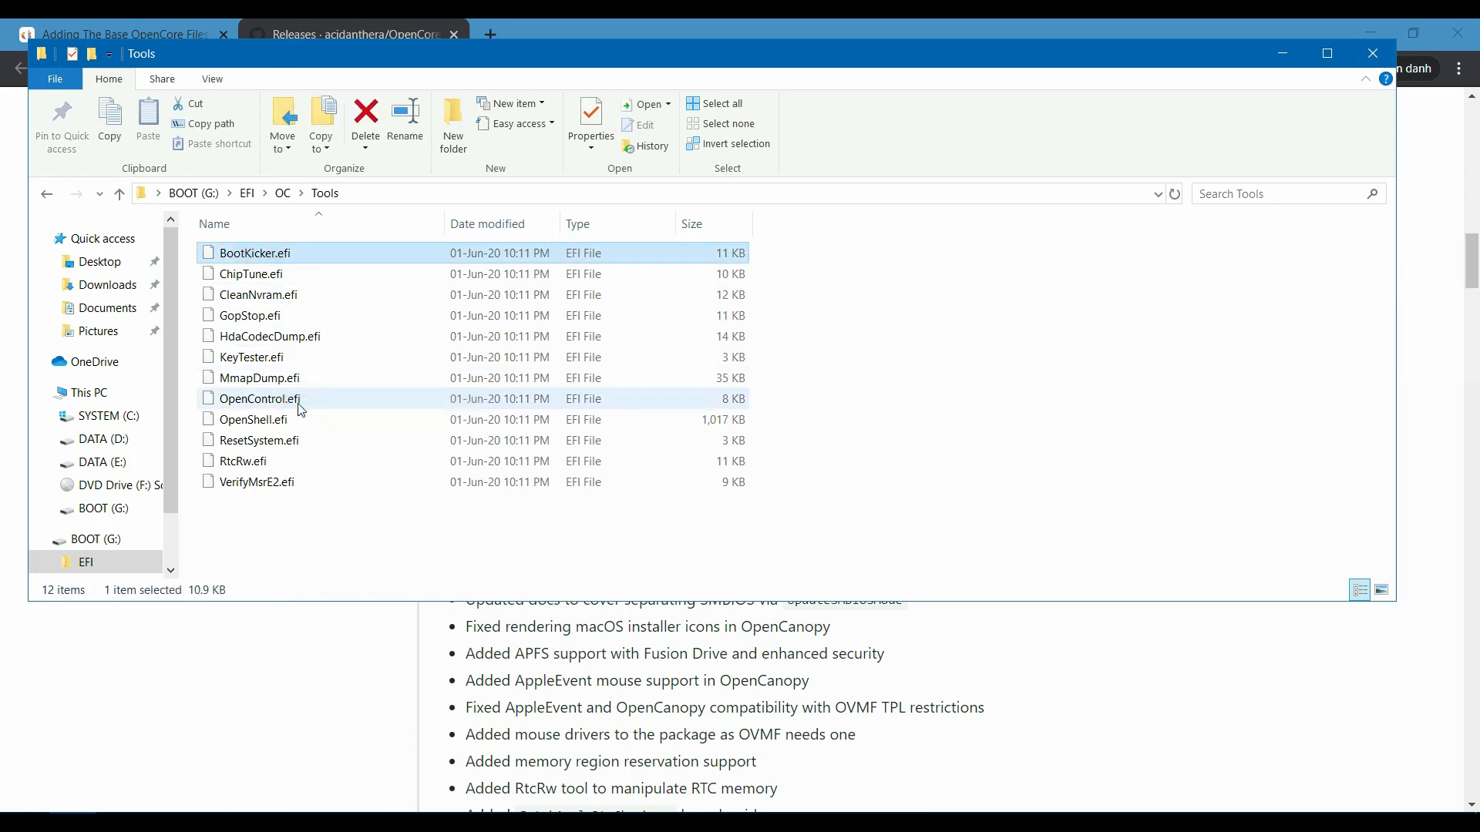
left_click(253, 419)
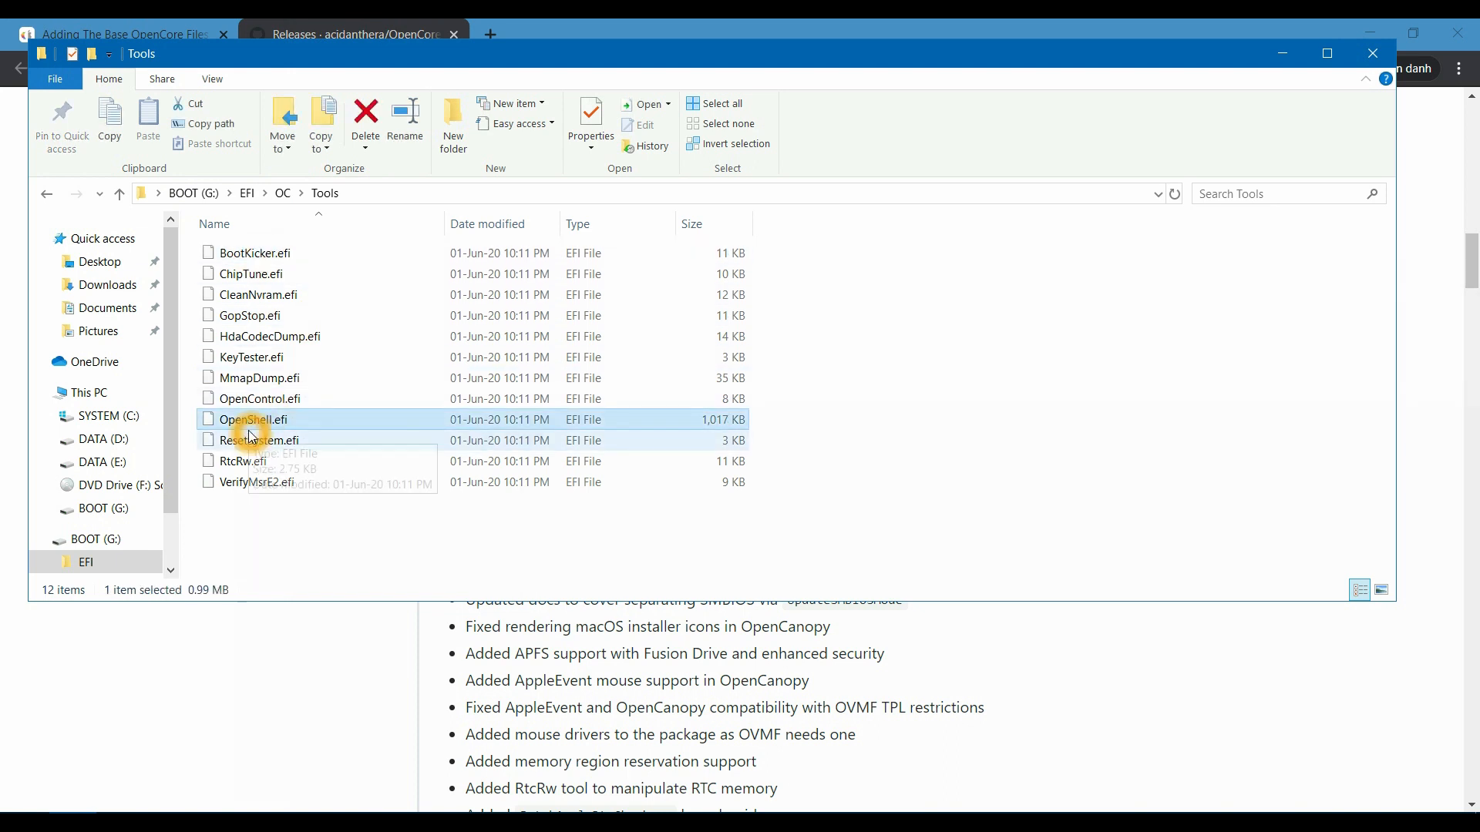
left_click(253, 253)
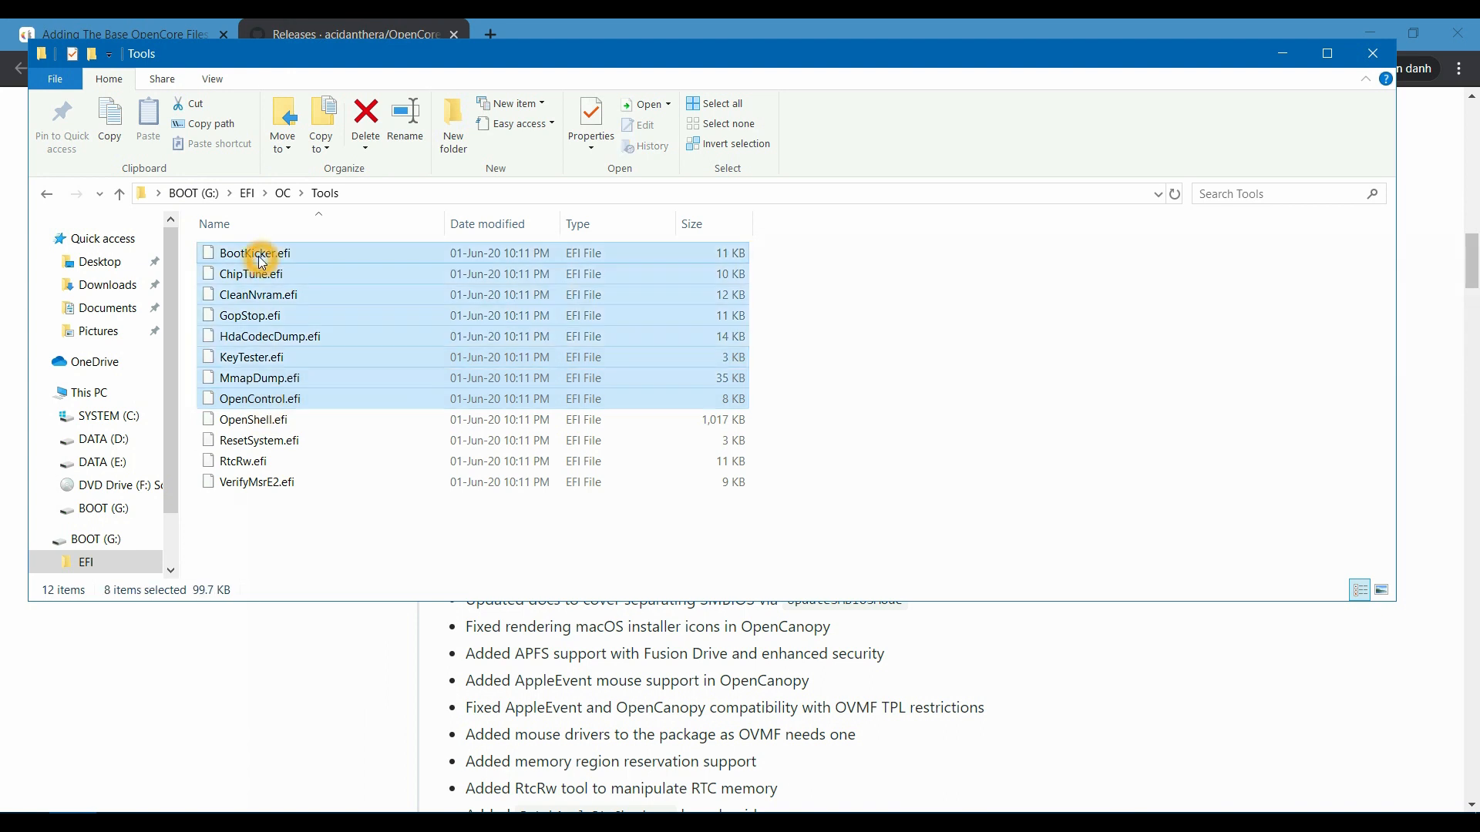
left_click(366, 122)
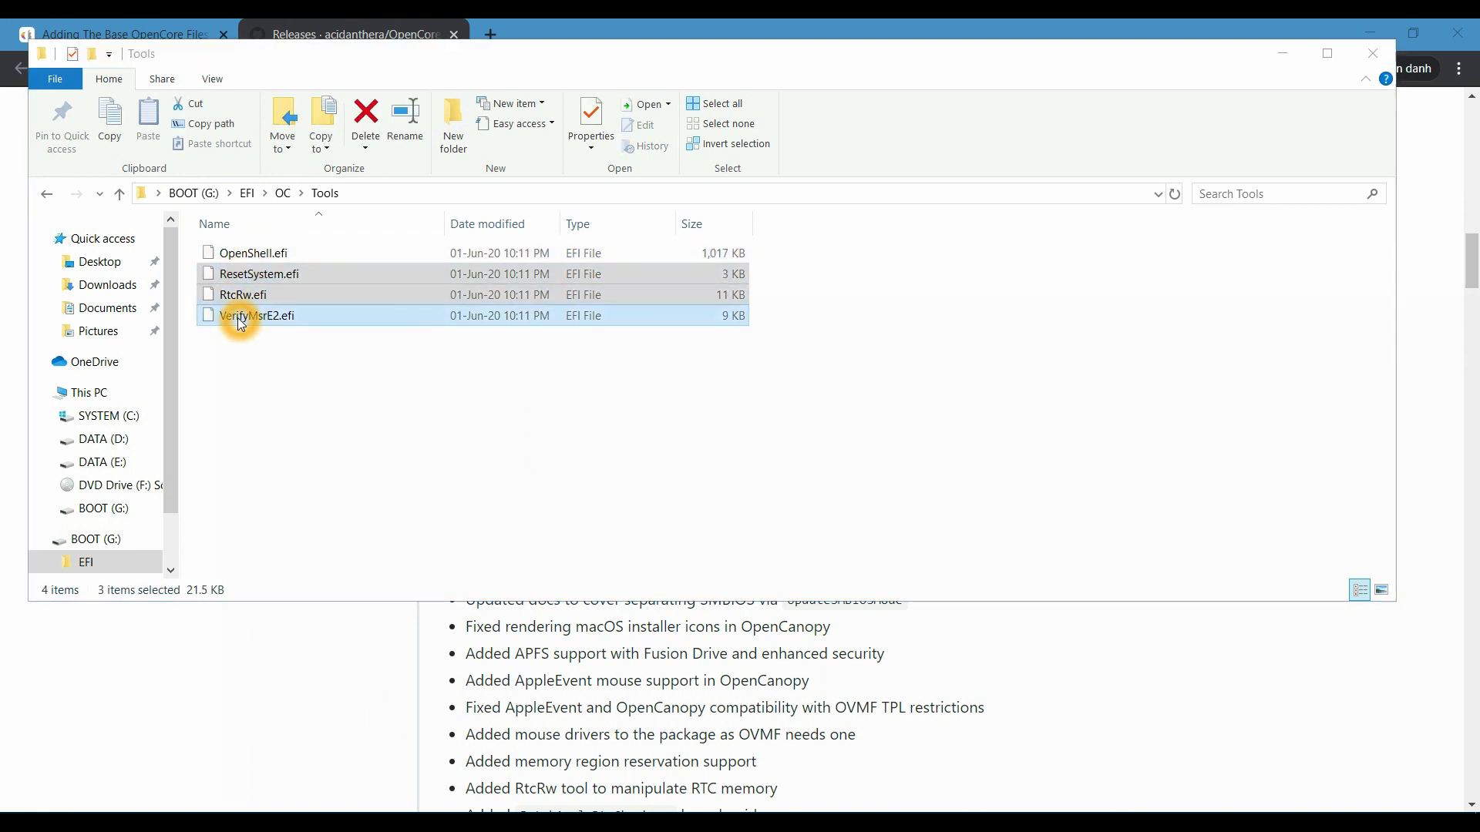
left_click(365, 123)
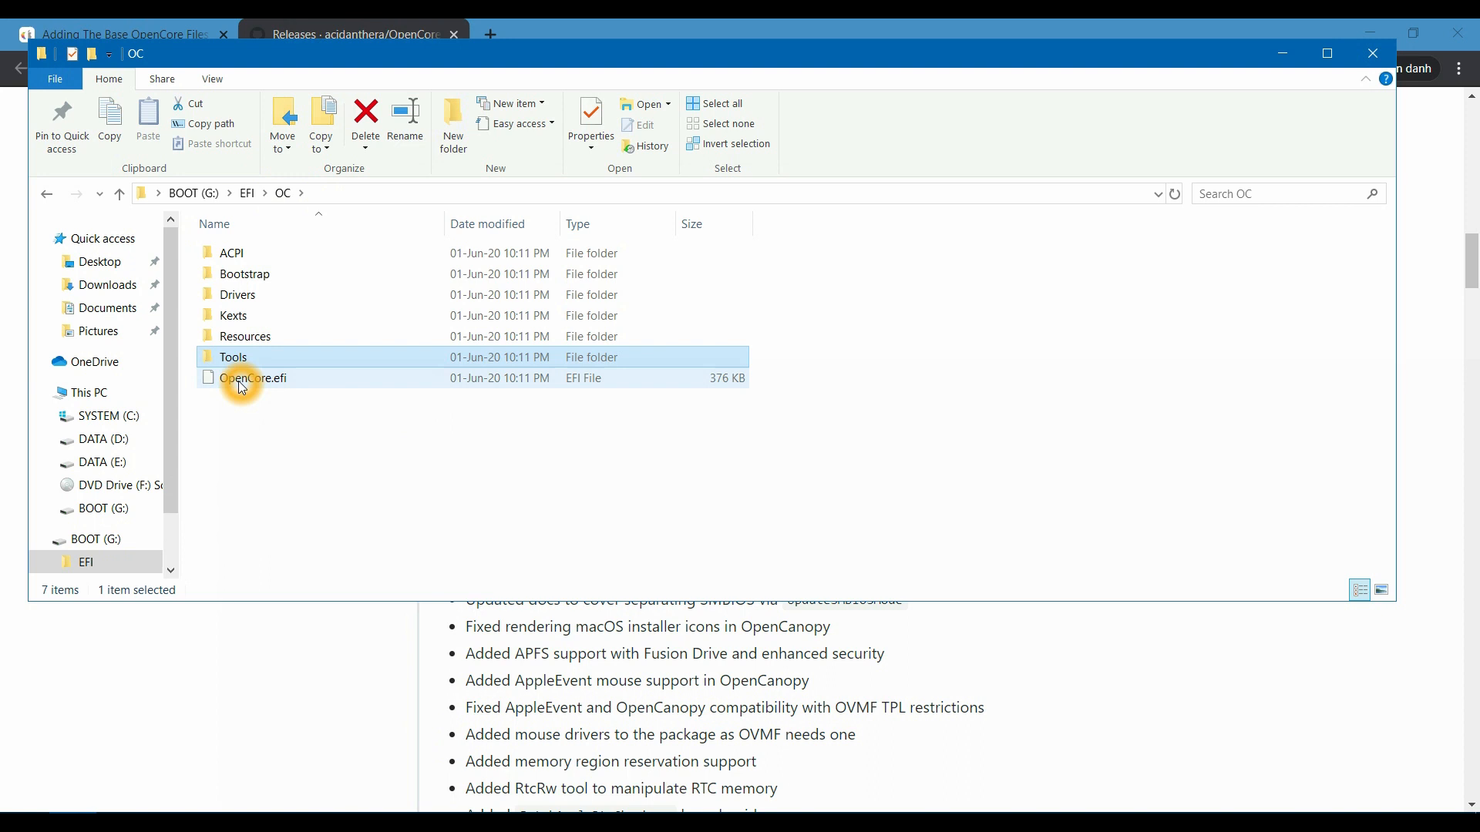
mouse_move(293, 385)
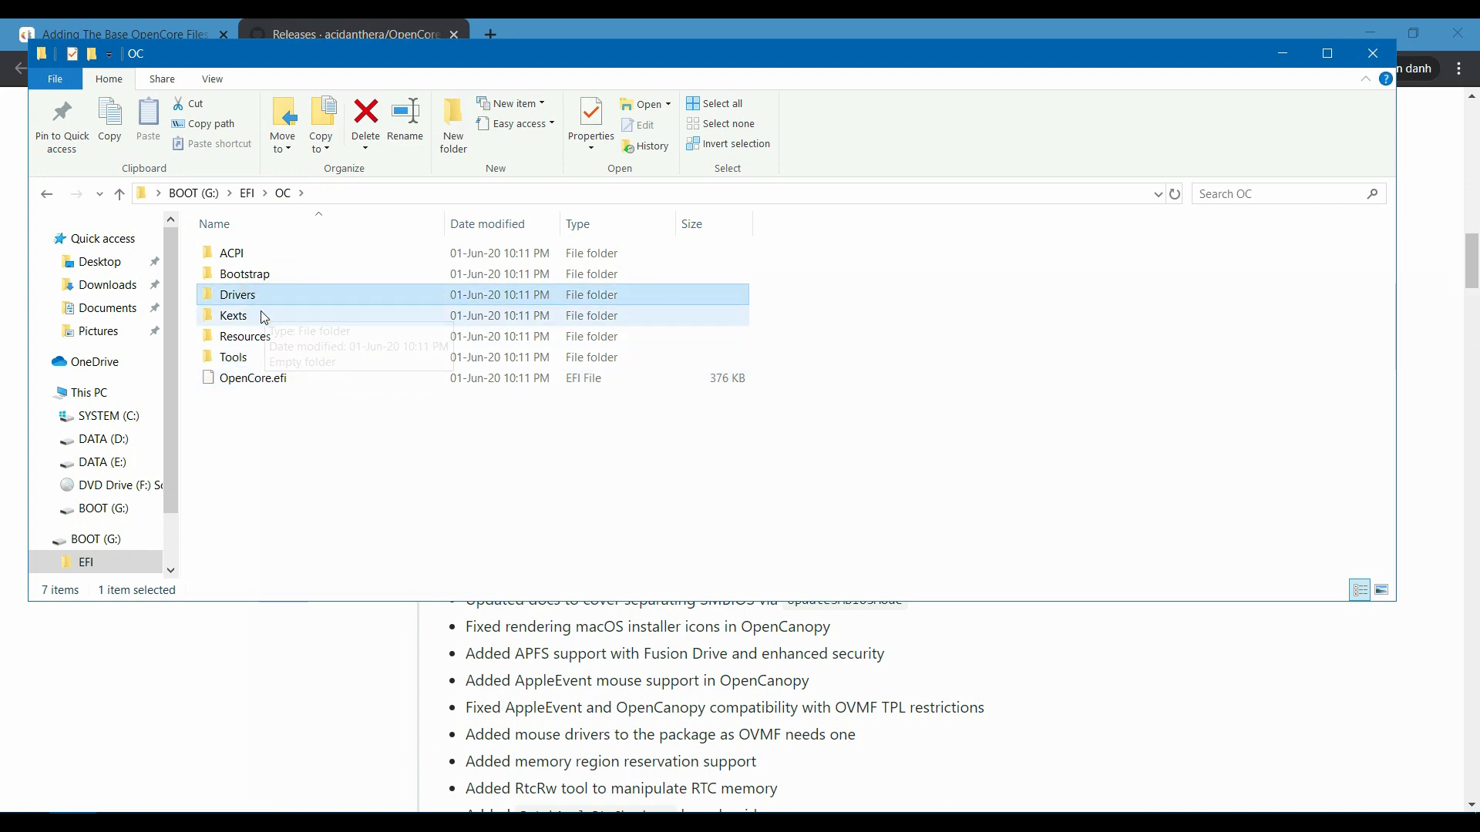
left_click(231, 253)
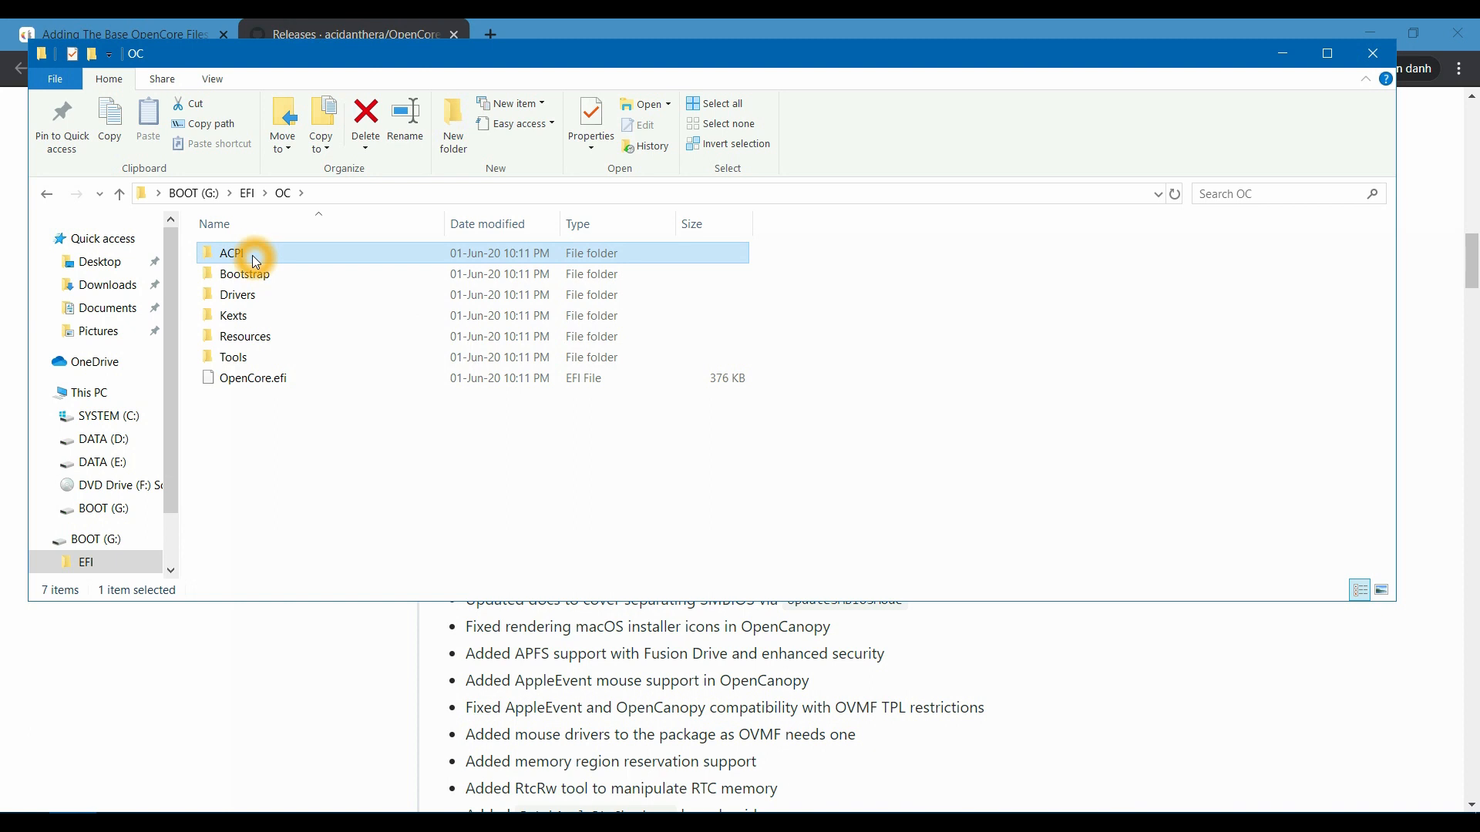
mouse_move(1124, 98)
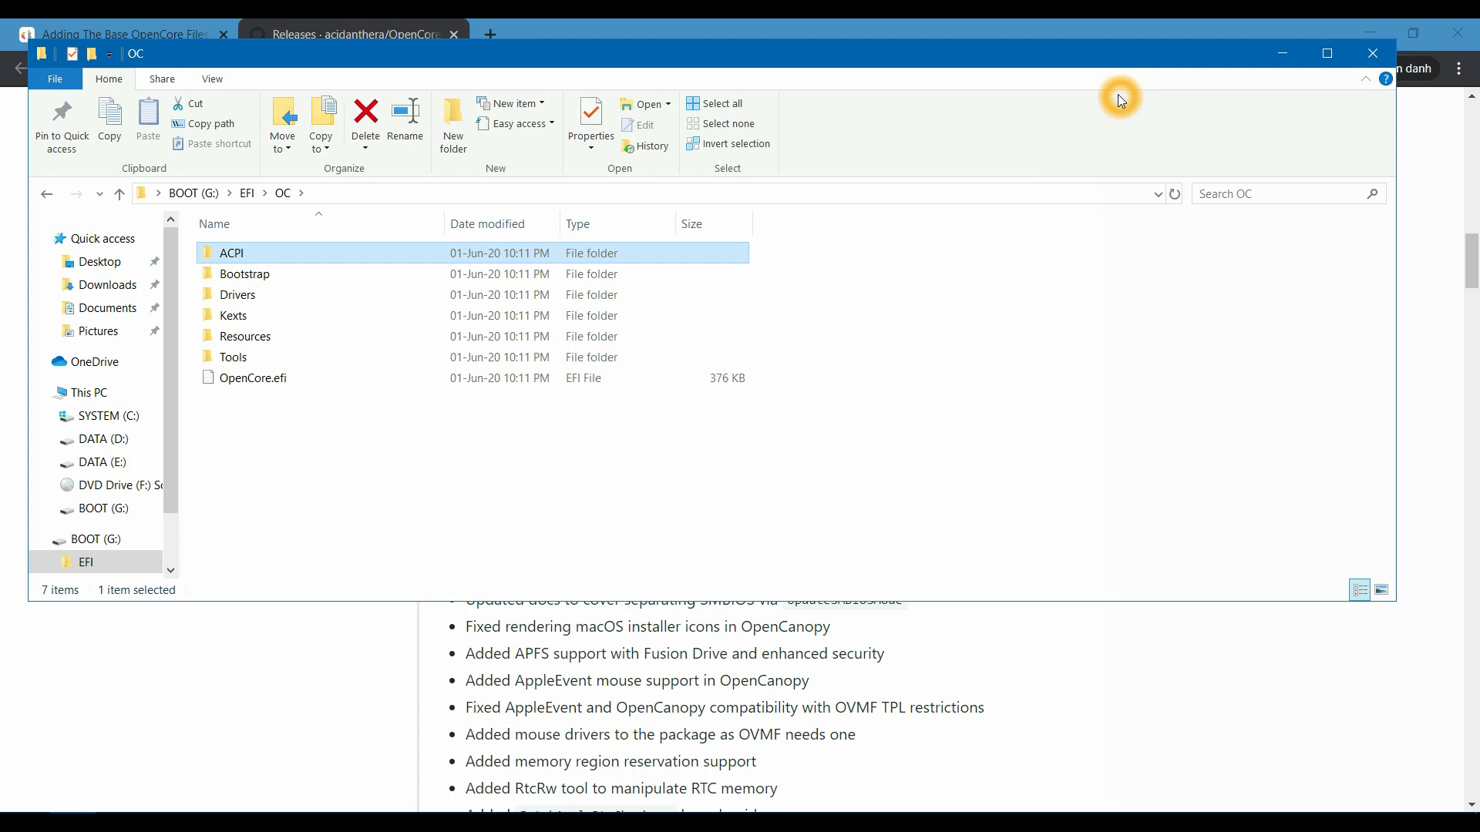
mouse_move(1210, 482)
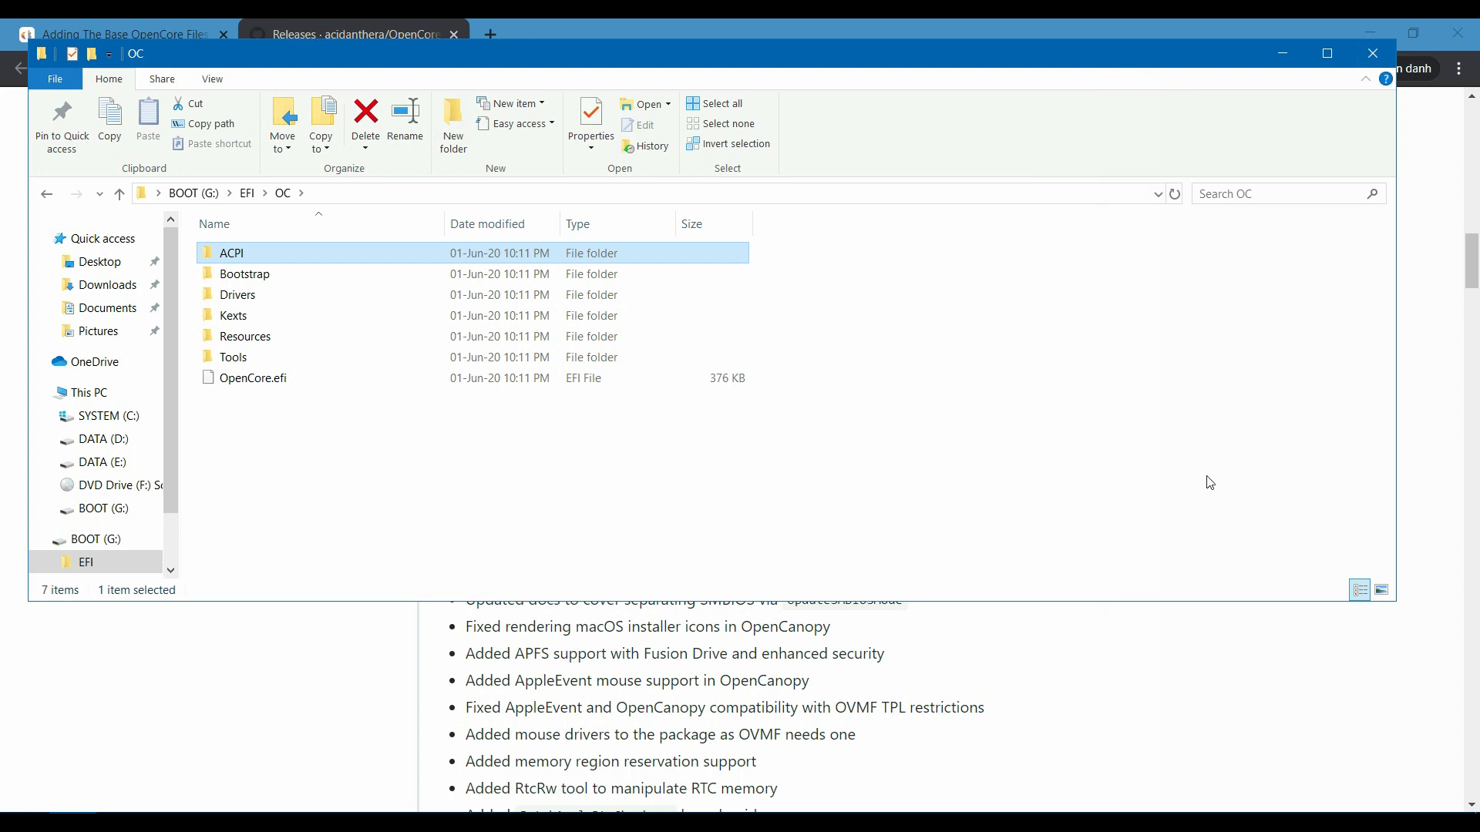